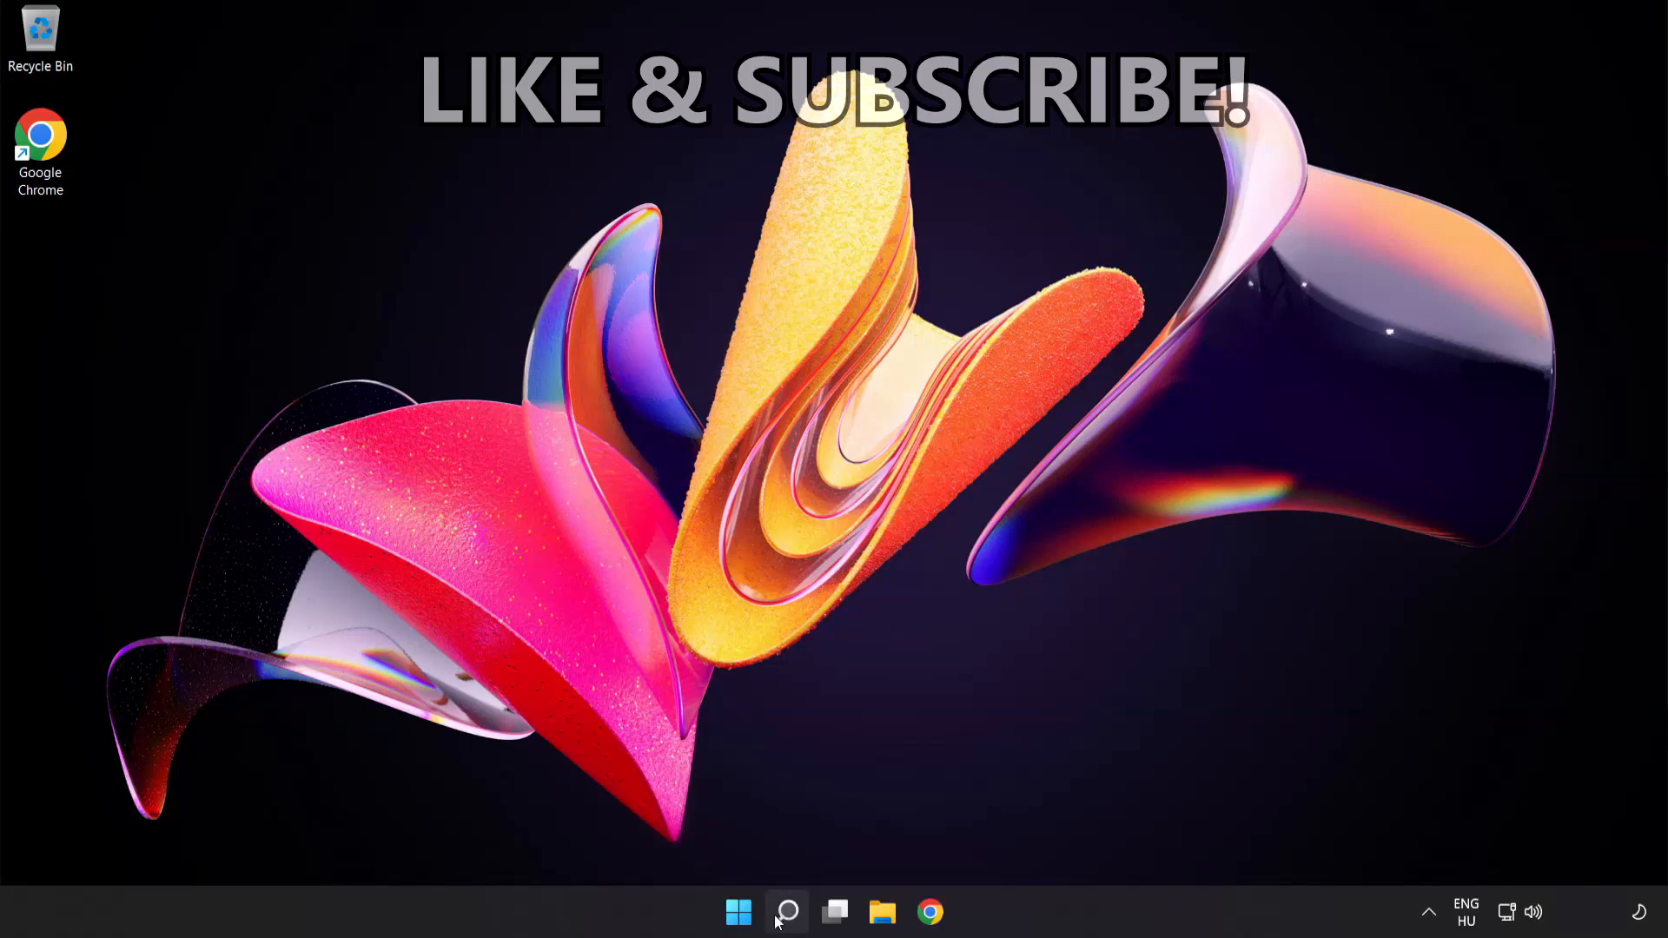
- Search for cmd and launch Command Prompt as administrator
{"action": "left_click", "coordinate": [786, 911]}
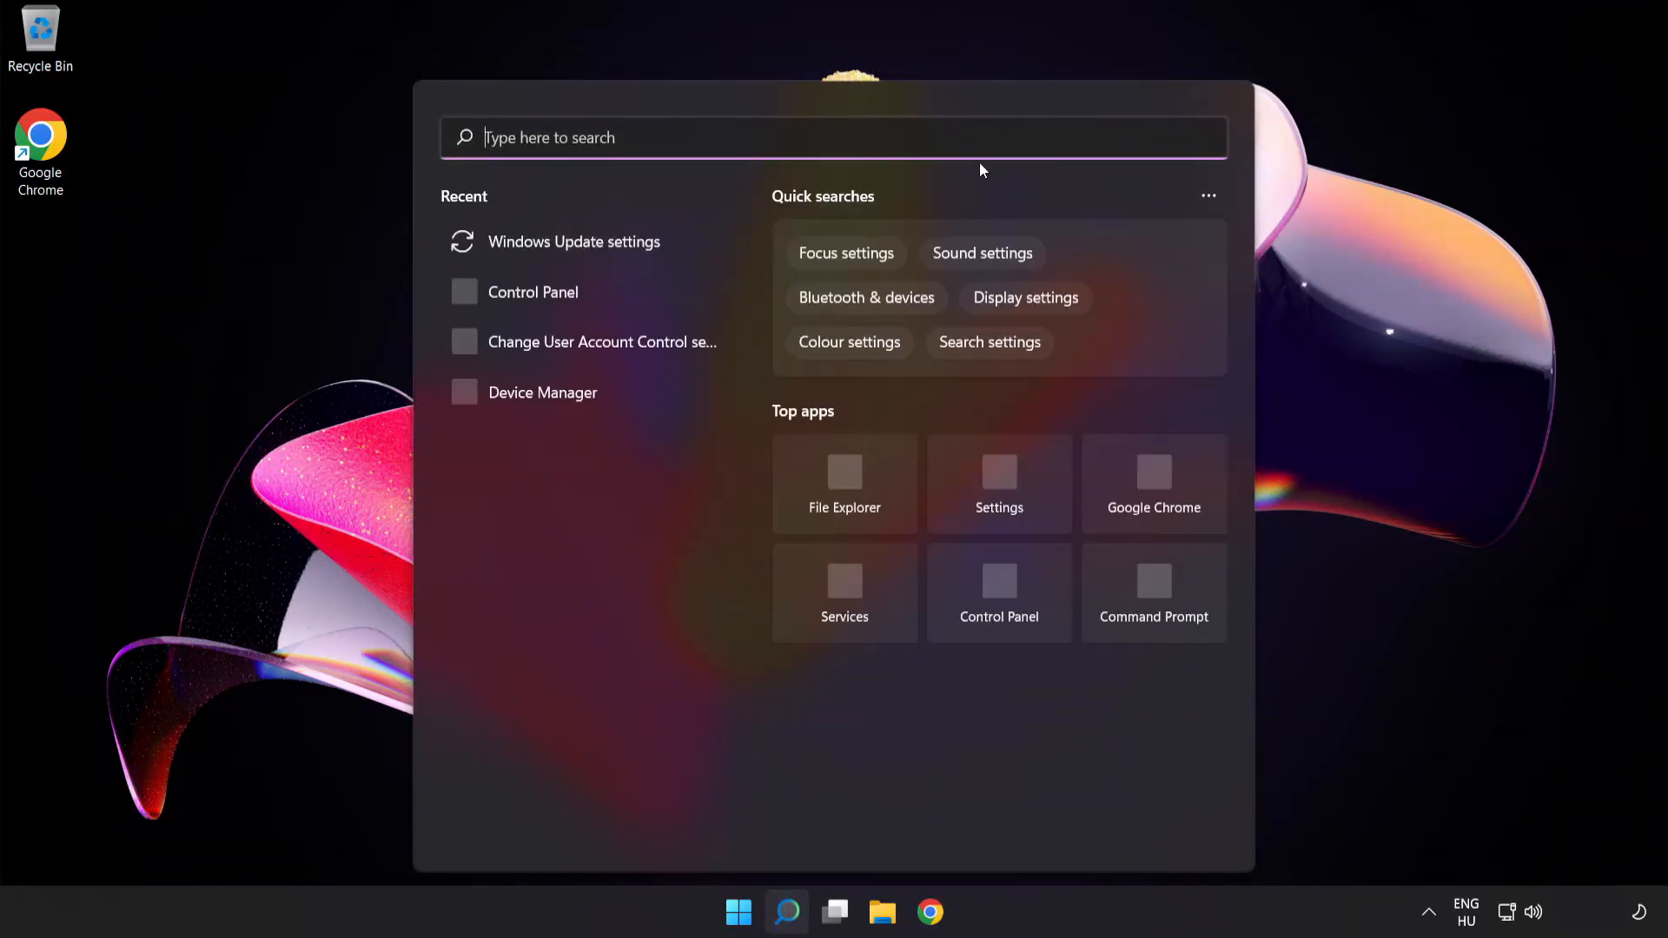
{"action": "type", "text": "cmd"}
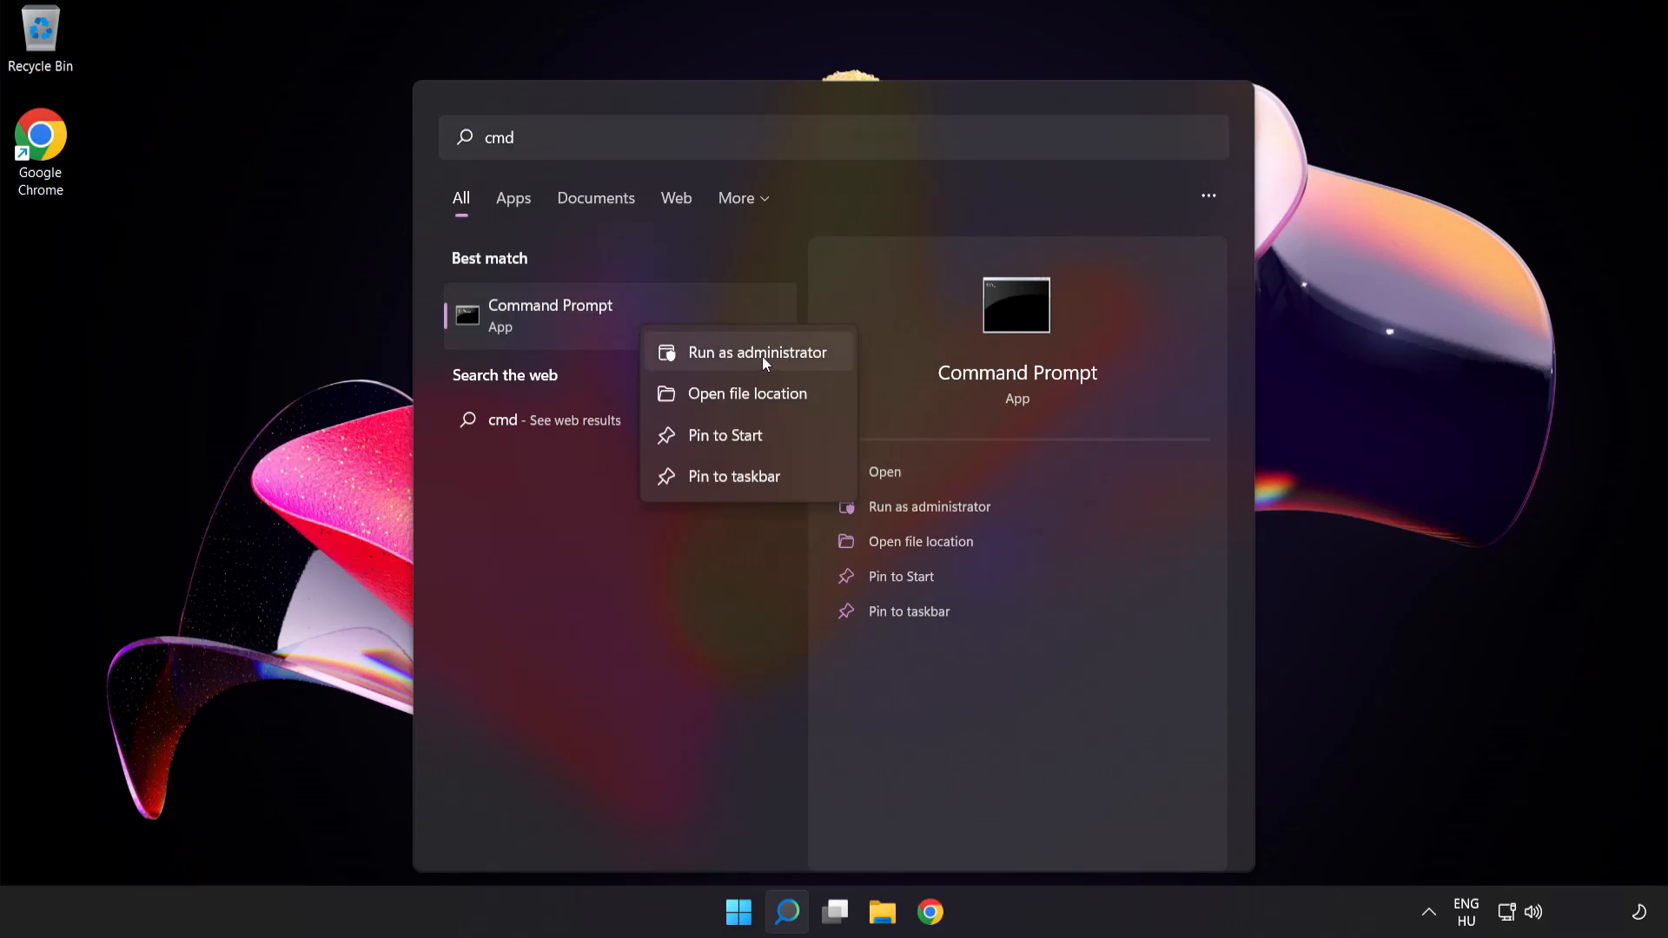
{"action": "left_click", "coordinate": [758, 352]}
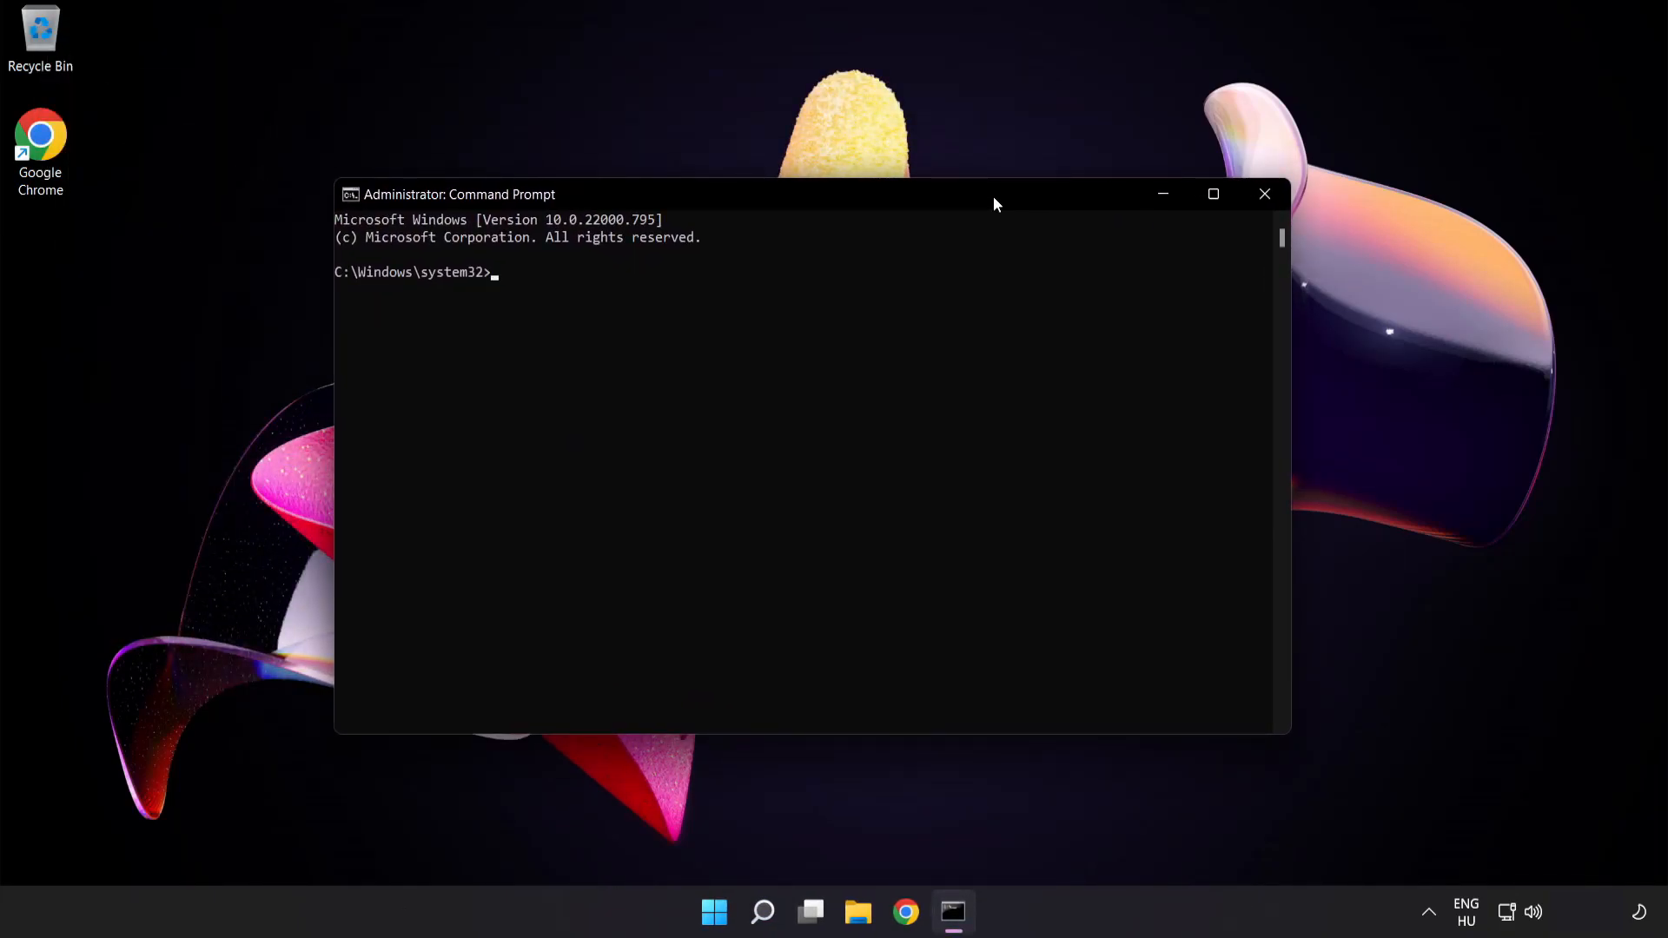
- Flush the DNS resolver cache with ipconfig /flushdns
{"action": "type", "text": "ipco"}
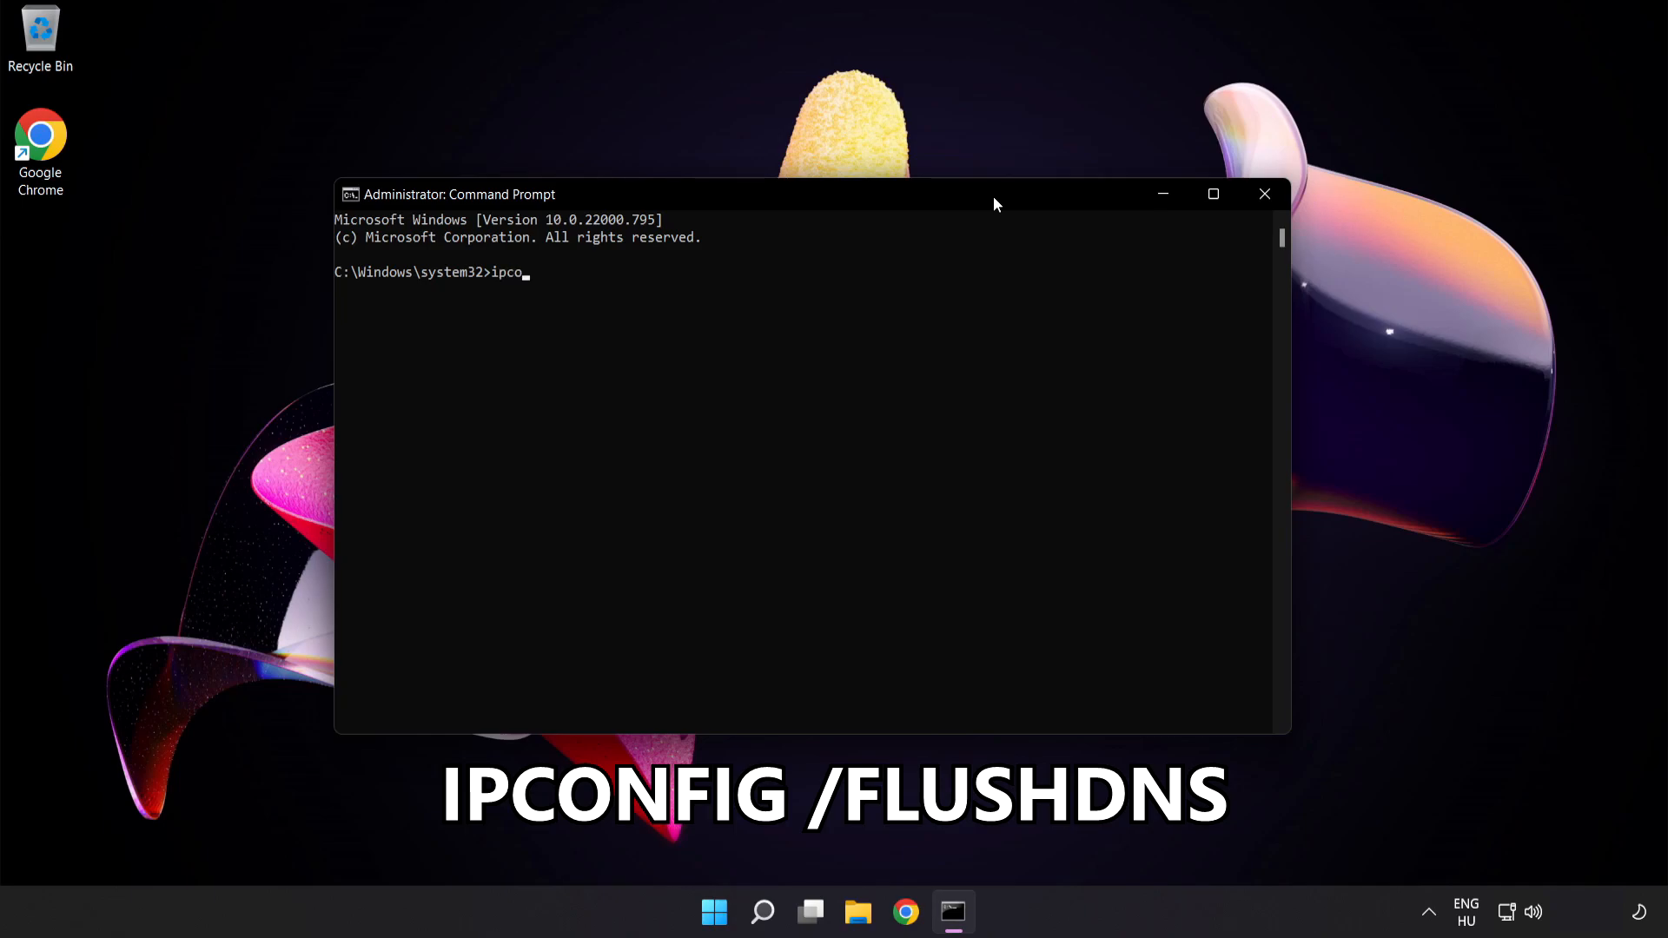
{"action": "type", "text": "nfig"}
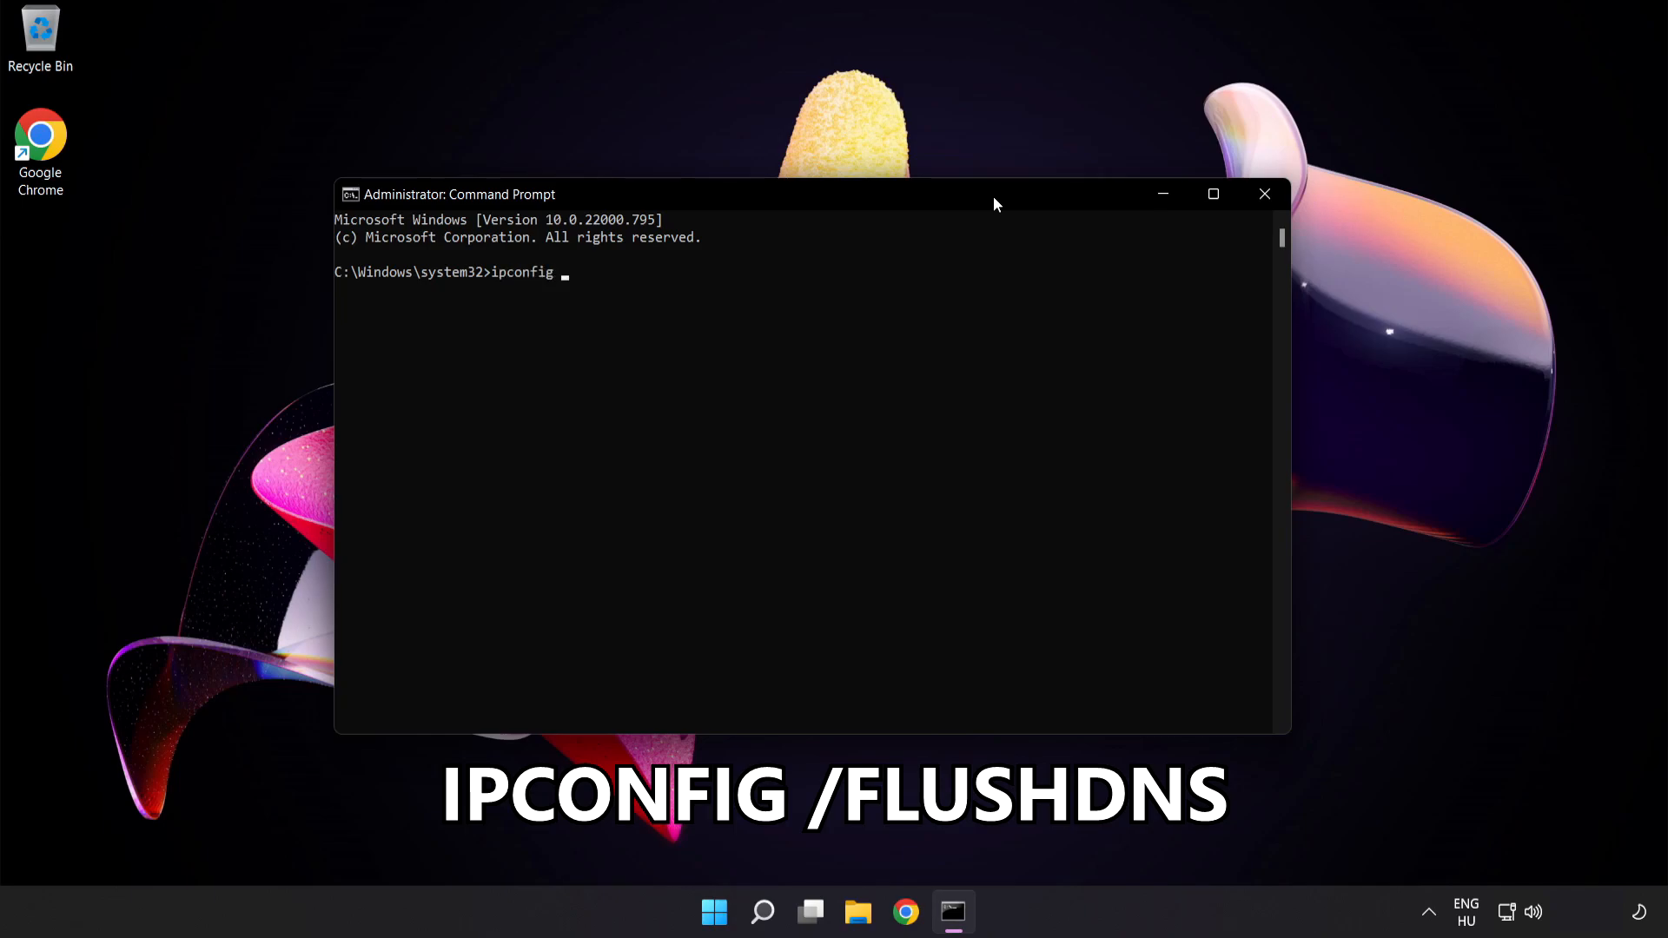
{"action": "type", "text": "/flushd"}
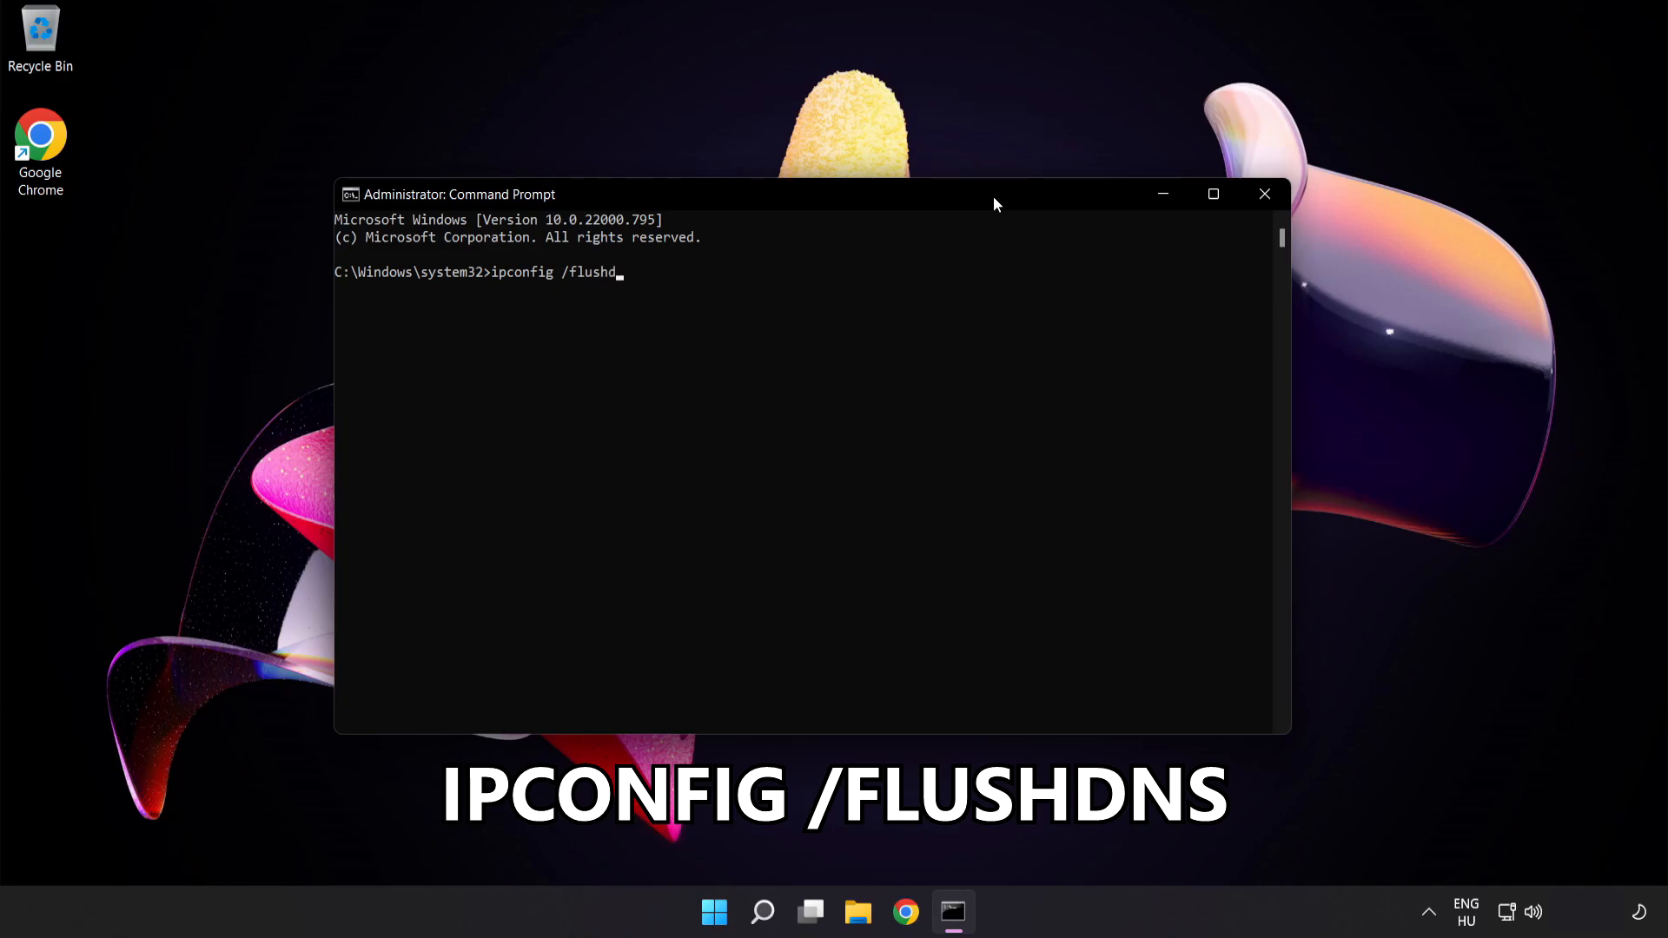
{"action": "type", "text": "ns"}
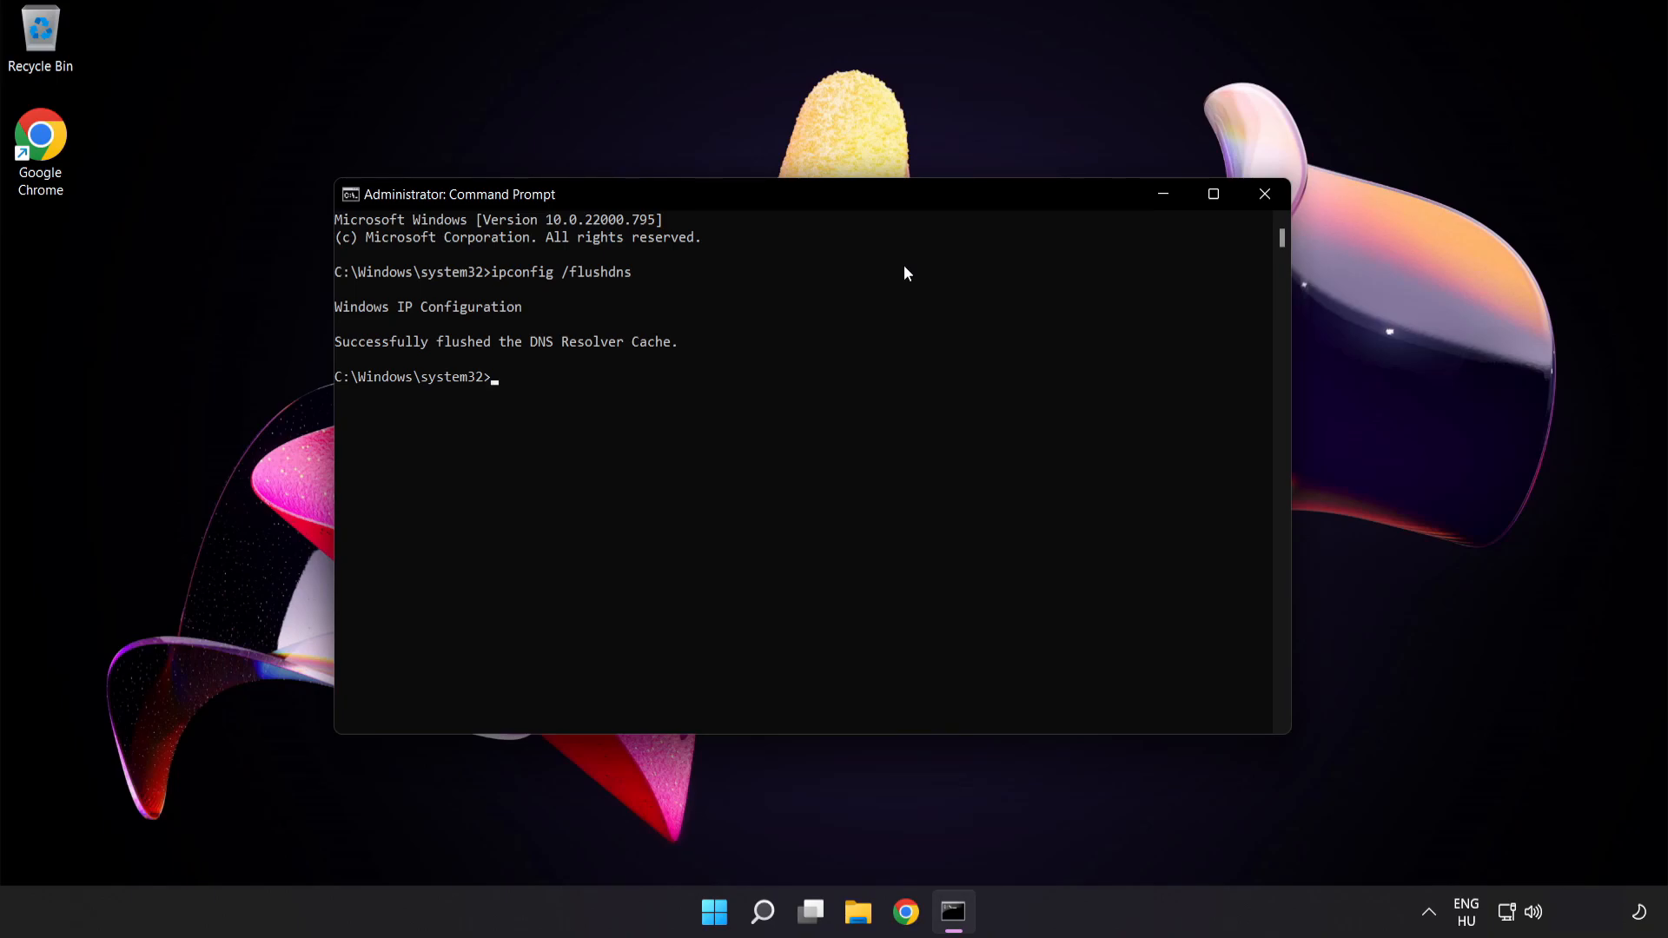
- Reset the Winsock catalog with netsh winsock reset, then exit the console
{"action": "type", "text": "nets"}
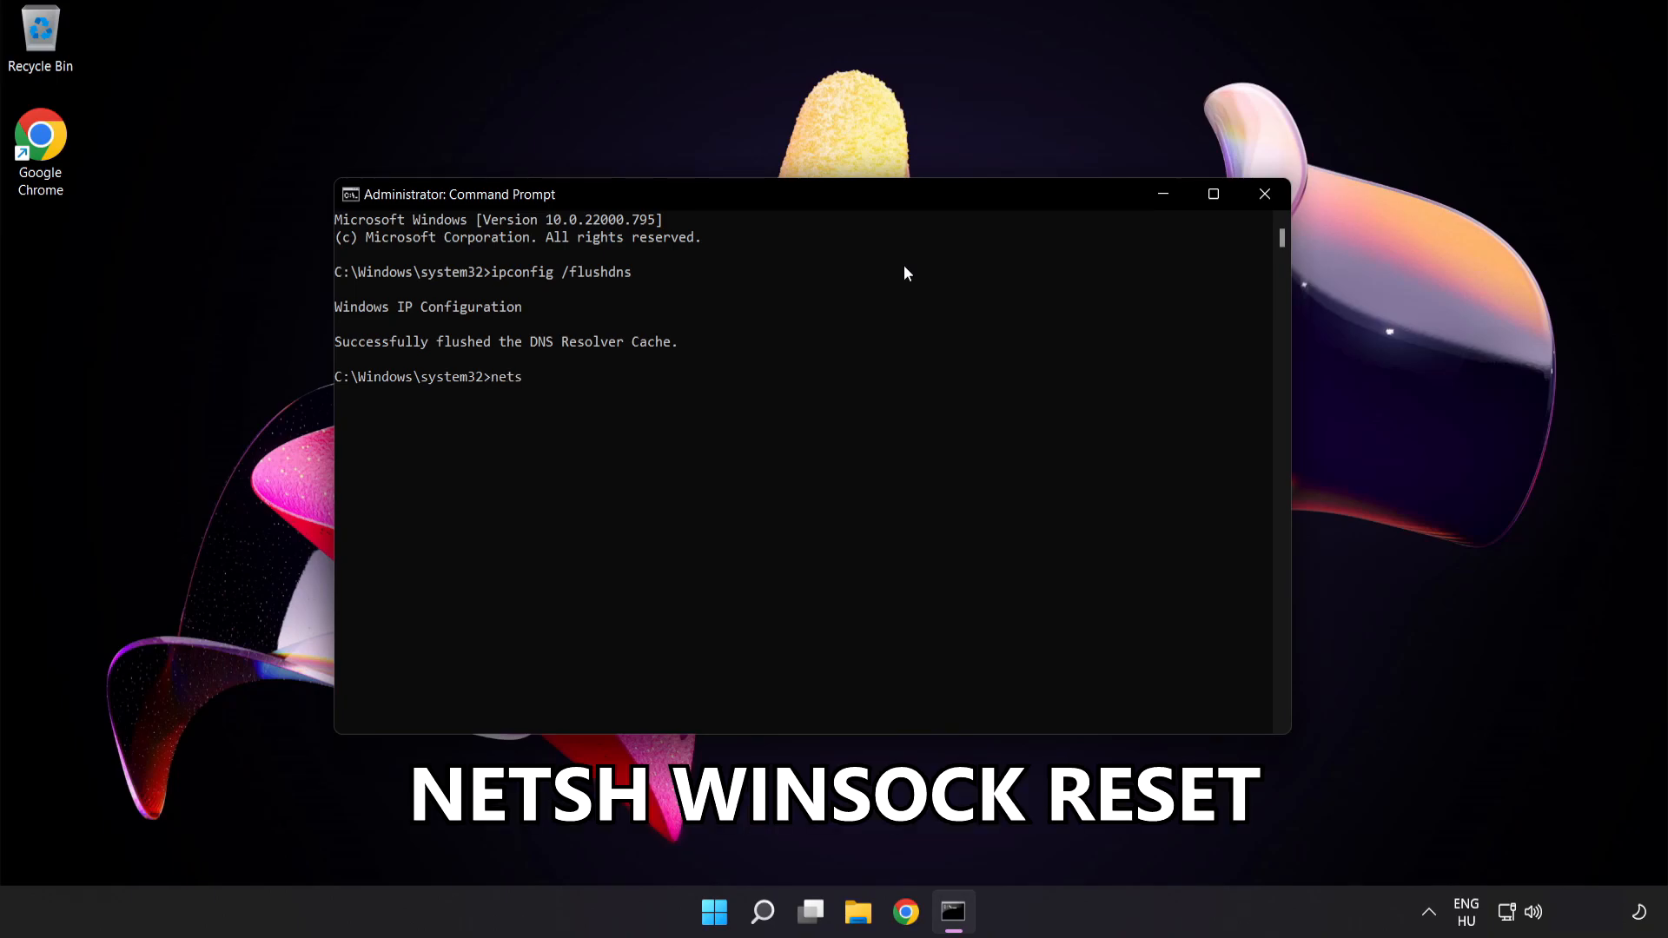
{"action": "type", "text": "h wins"}
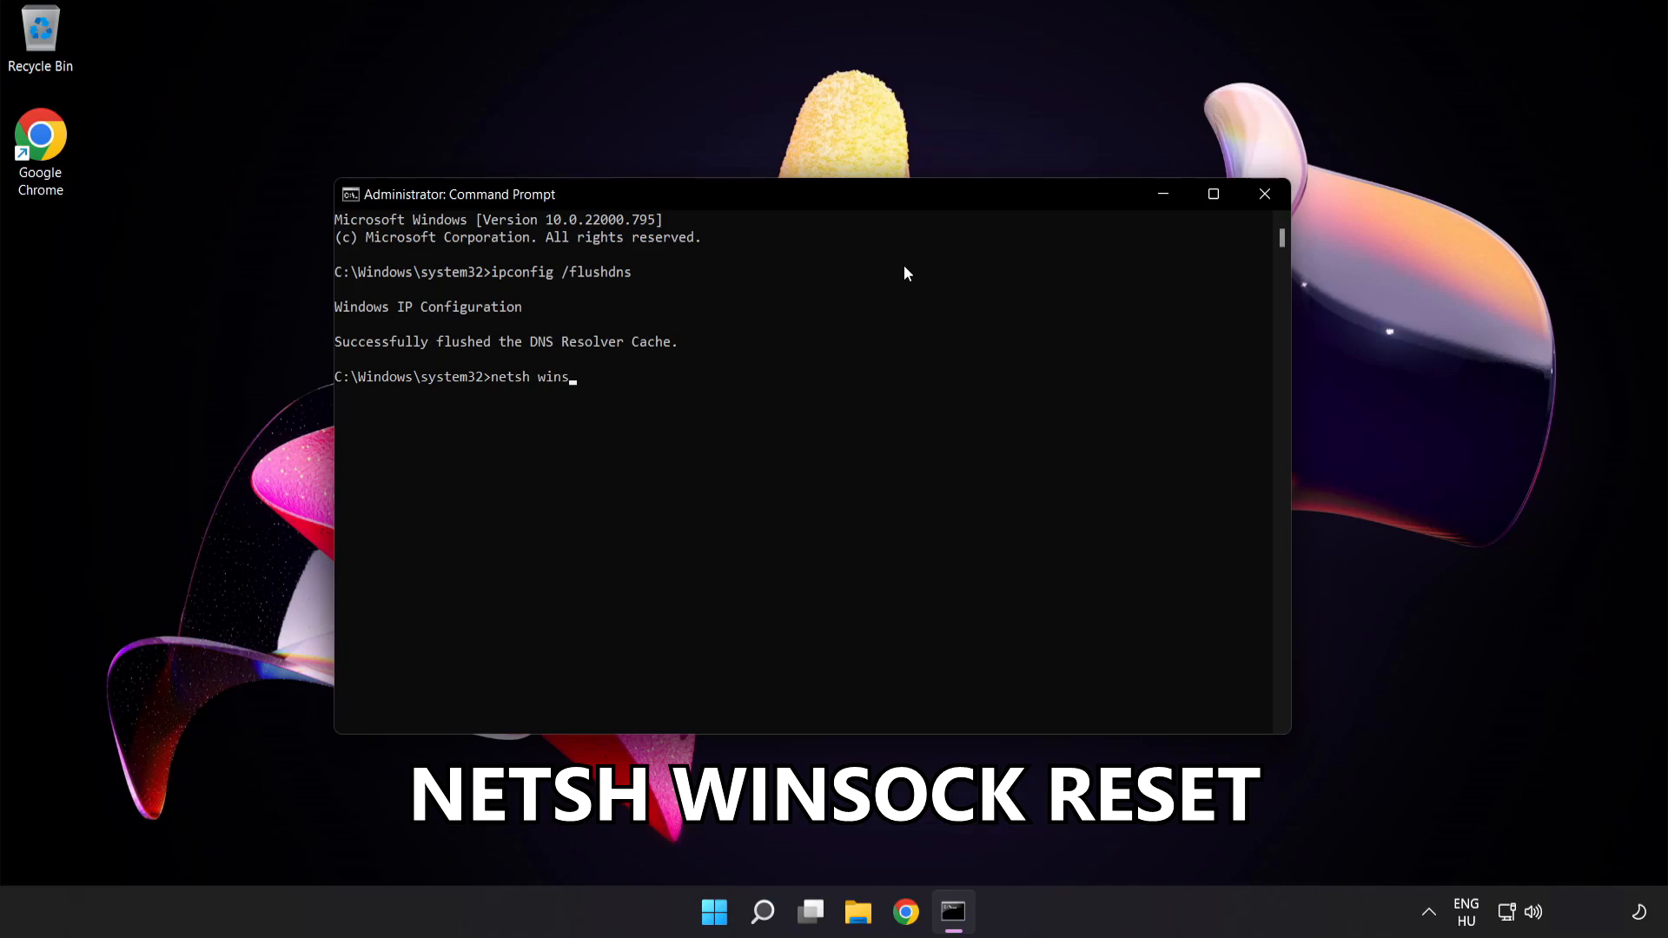
{"action": "type", "text": "ock reset"}
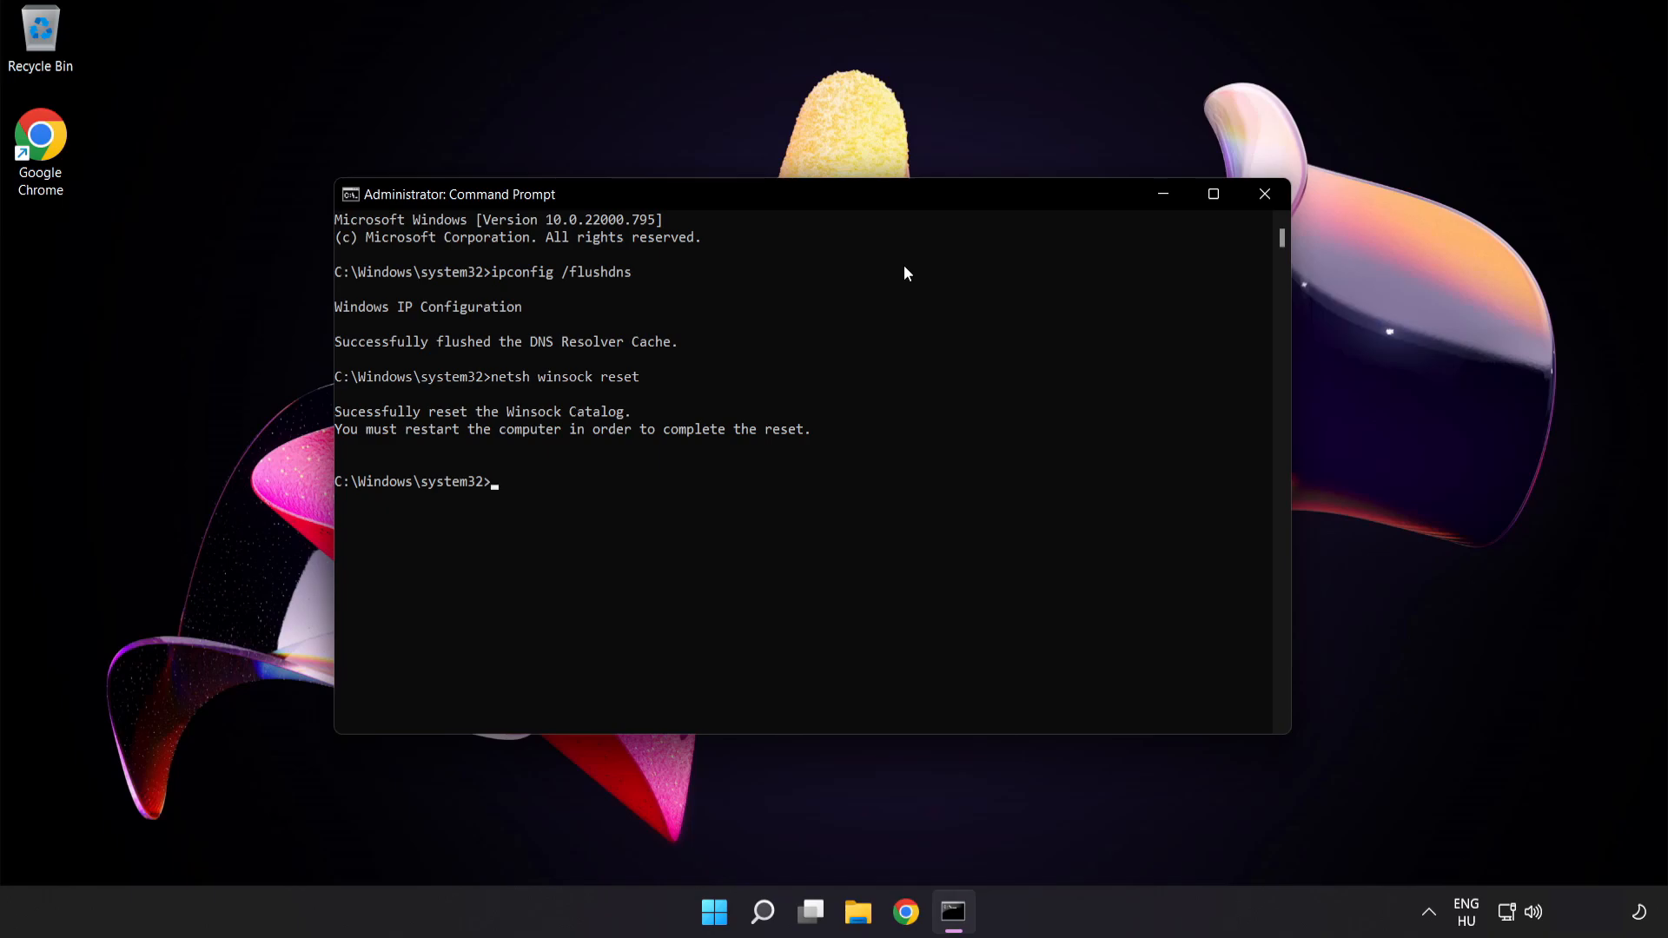
{"action": "type", "text": "exit"}
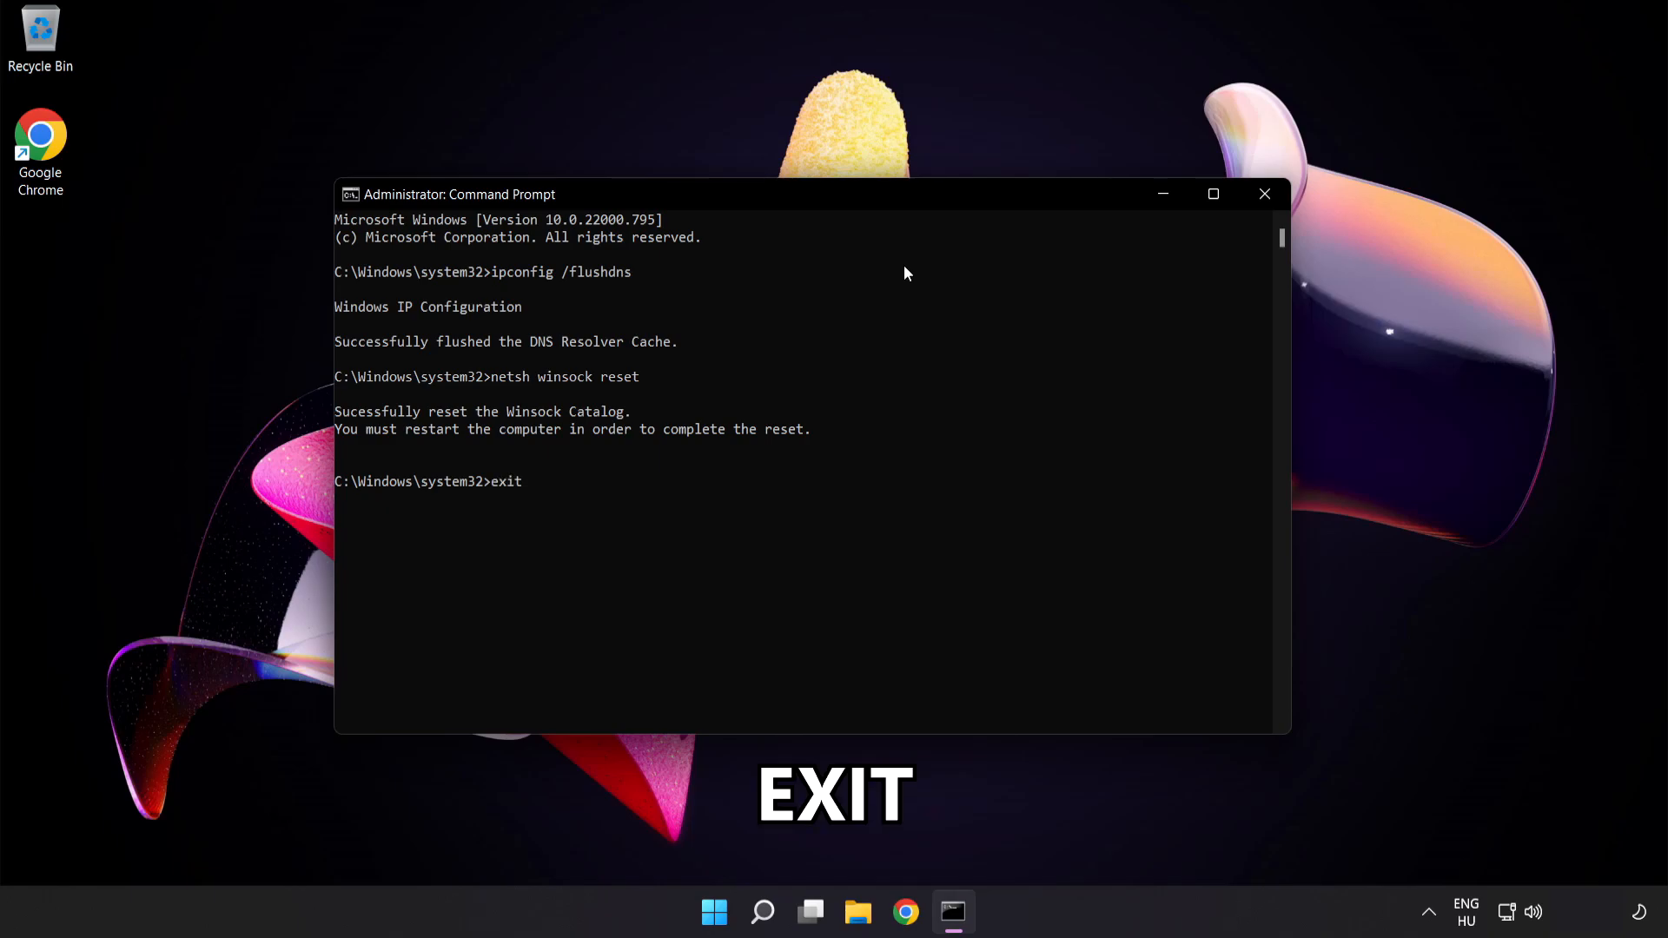
{"action": "key", "text": "Return"}
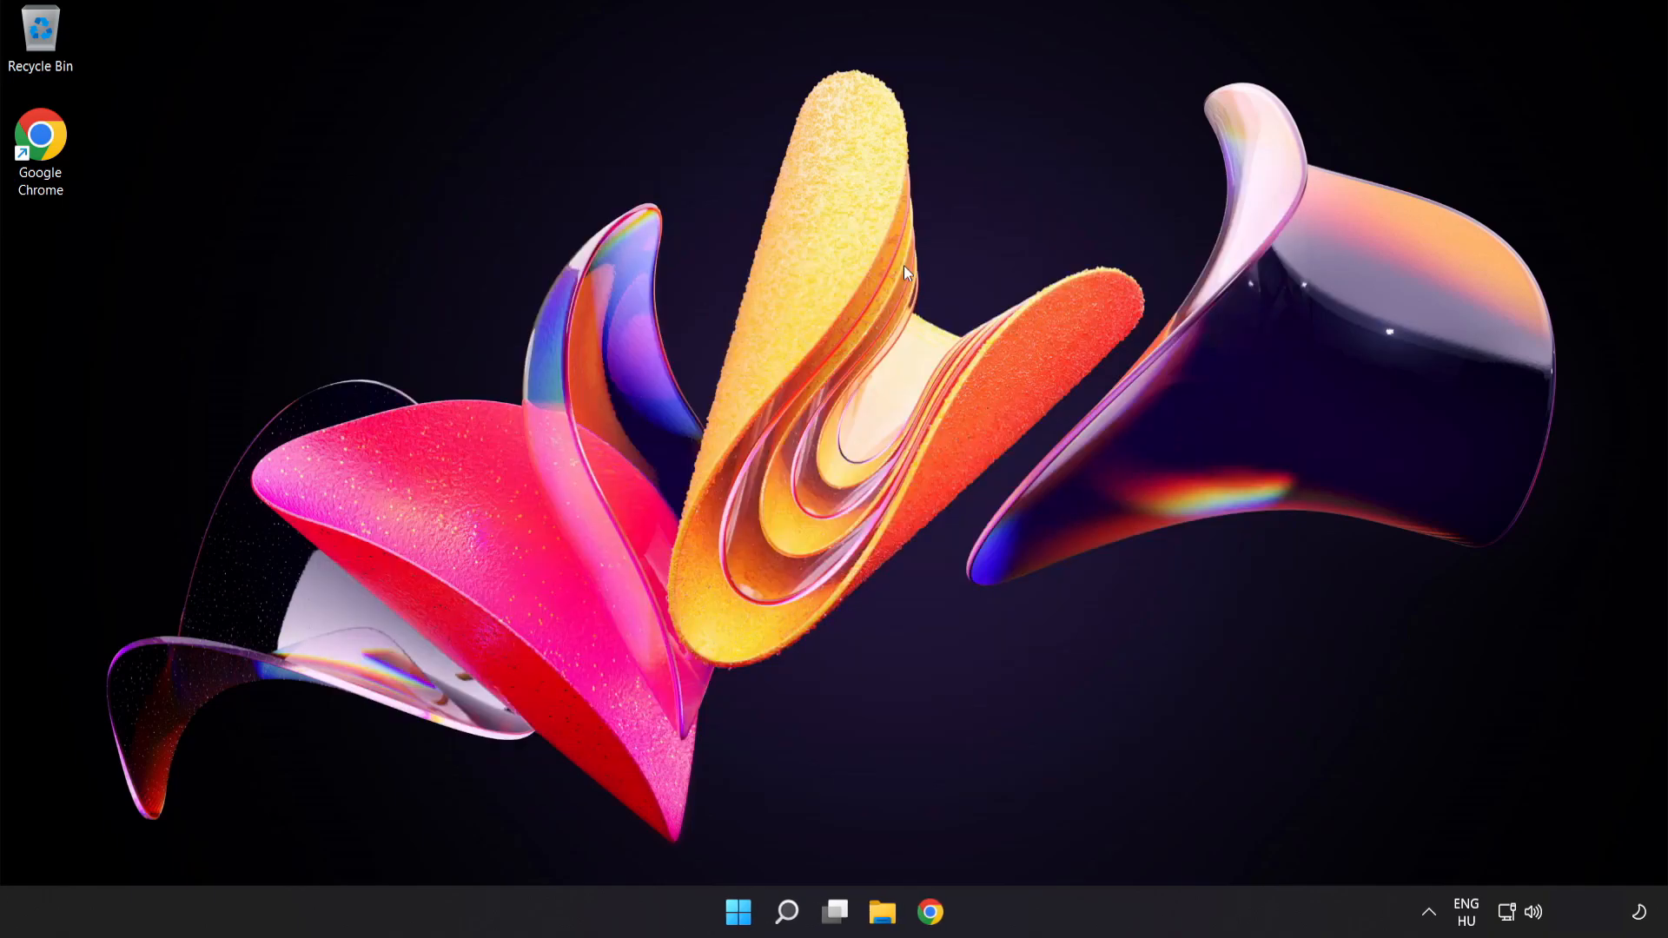
{"action": "mouse_move", "coordinate": [897, 344]}
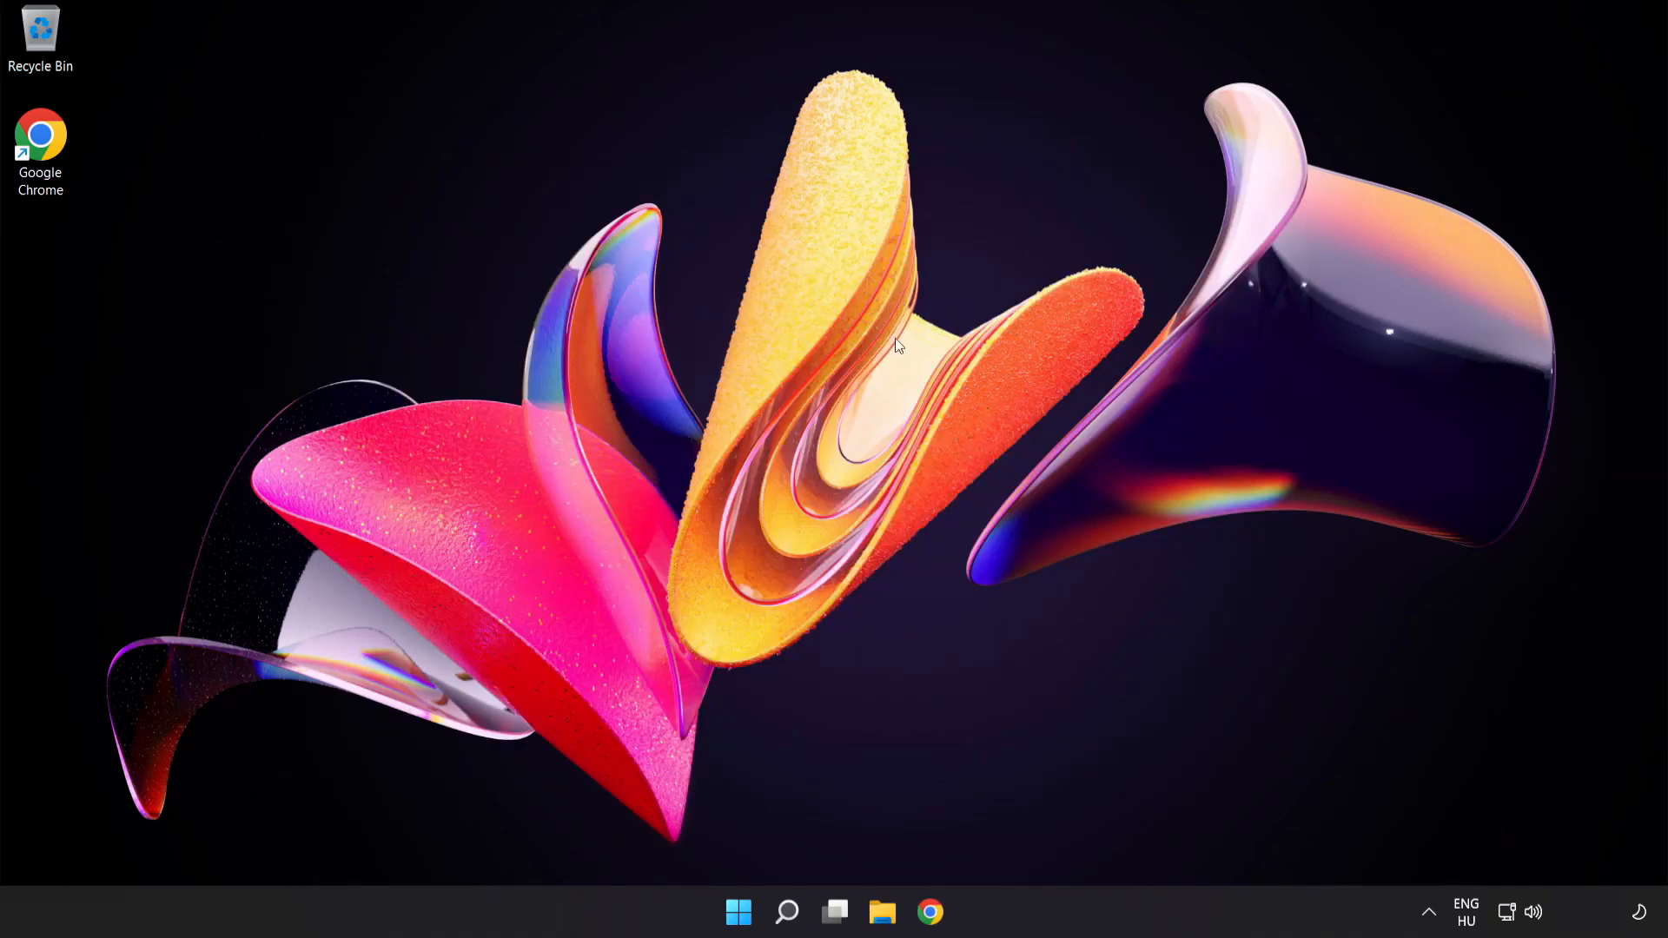
{"action": "mouse_move", "coordinate": [1508, 917]}
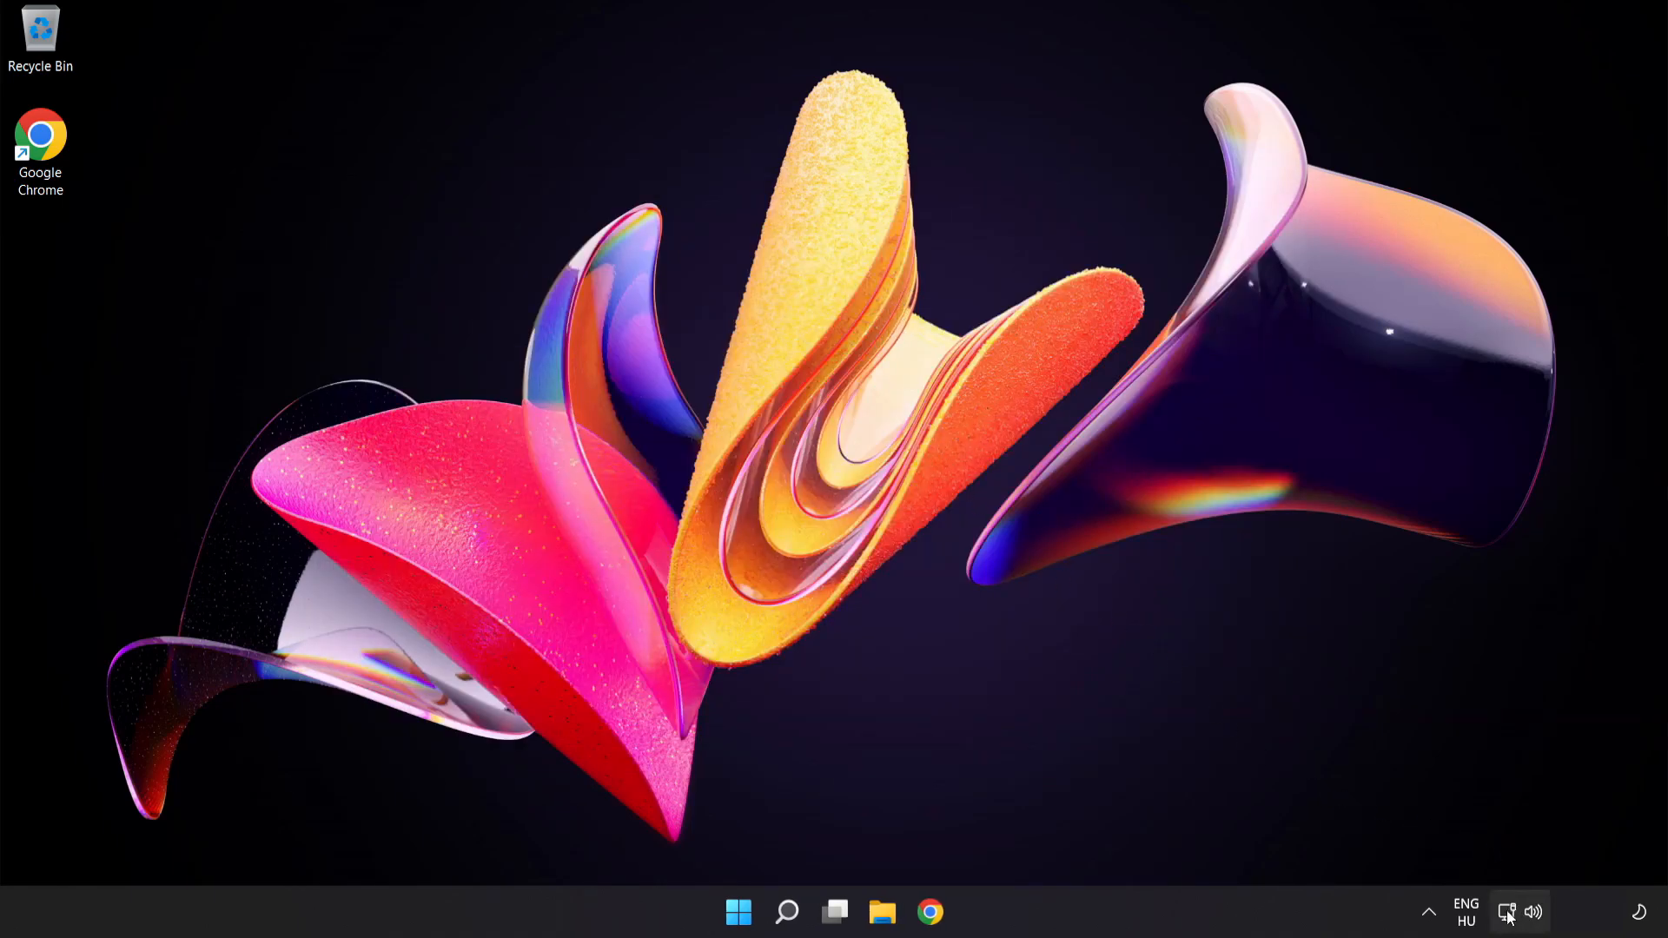
{"action": "mouse_move", "coordinate": [1508, 911]}
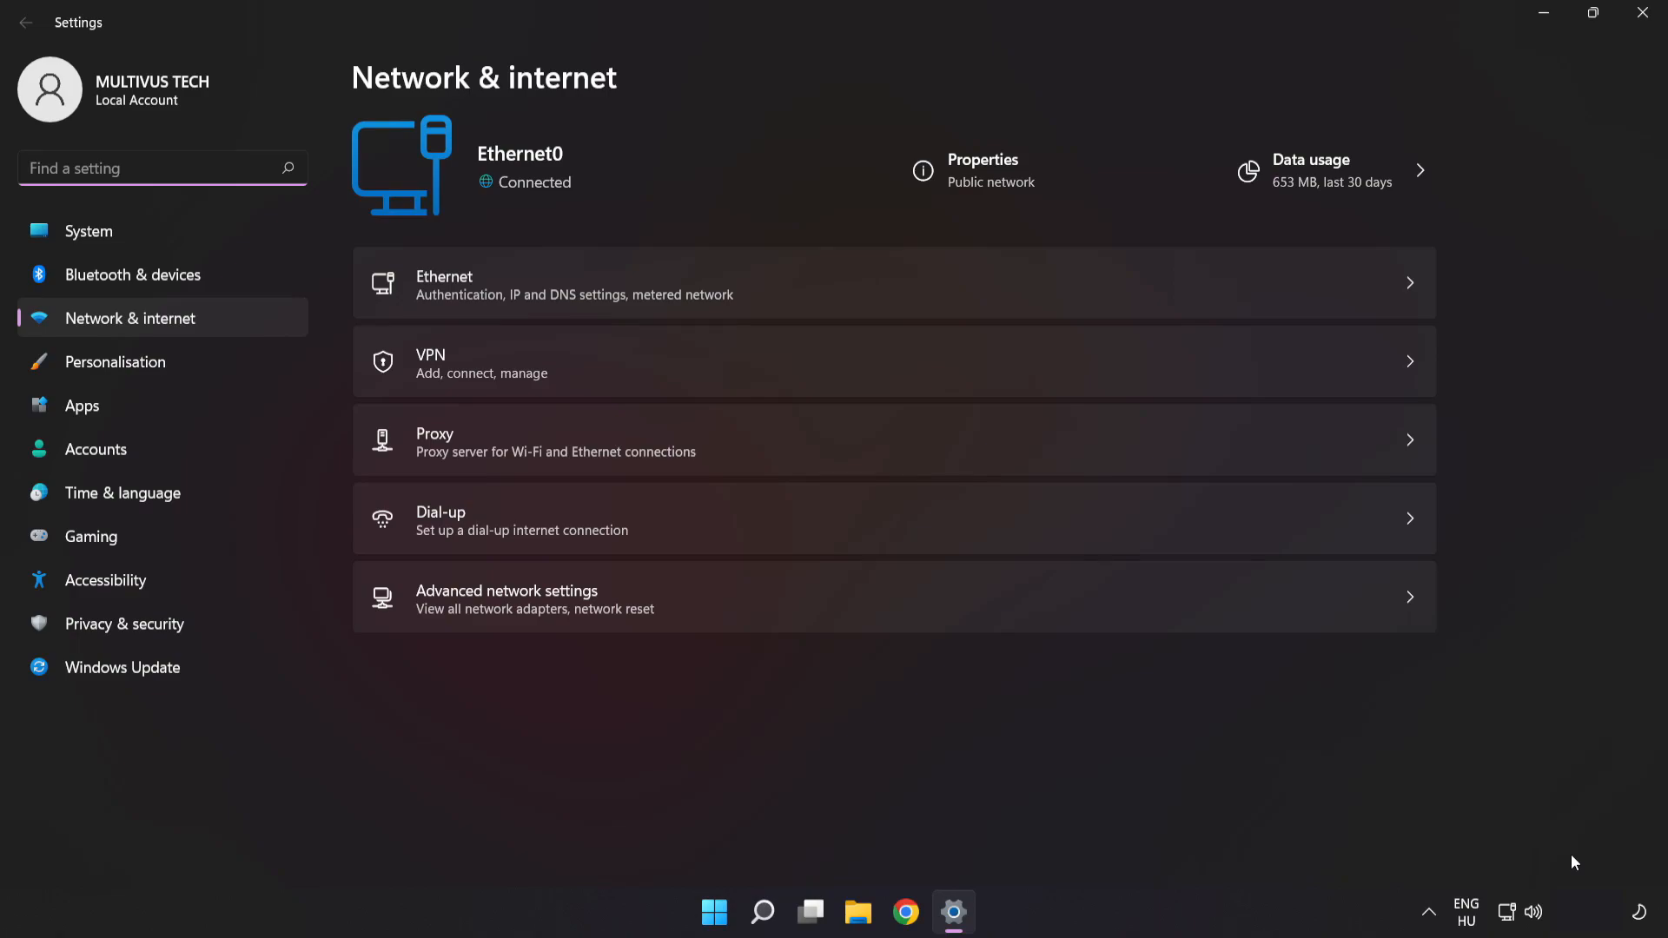
{"action": "mouse_move", "coordinate": [678, 610]}
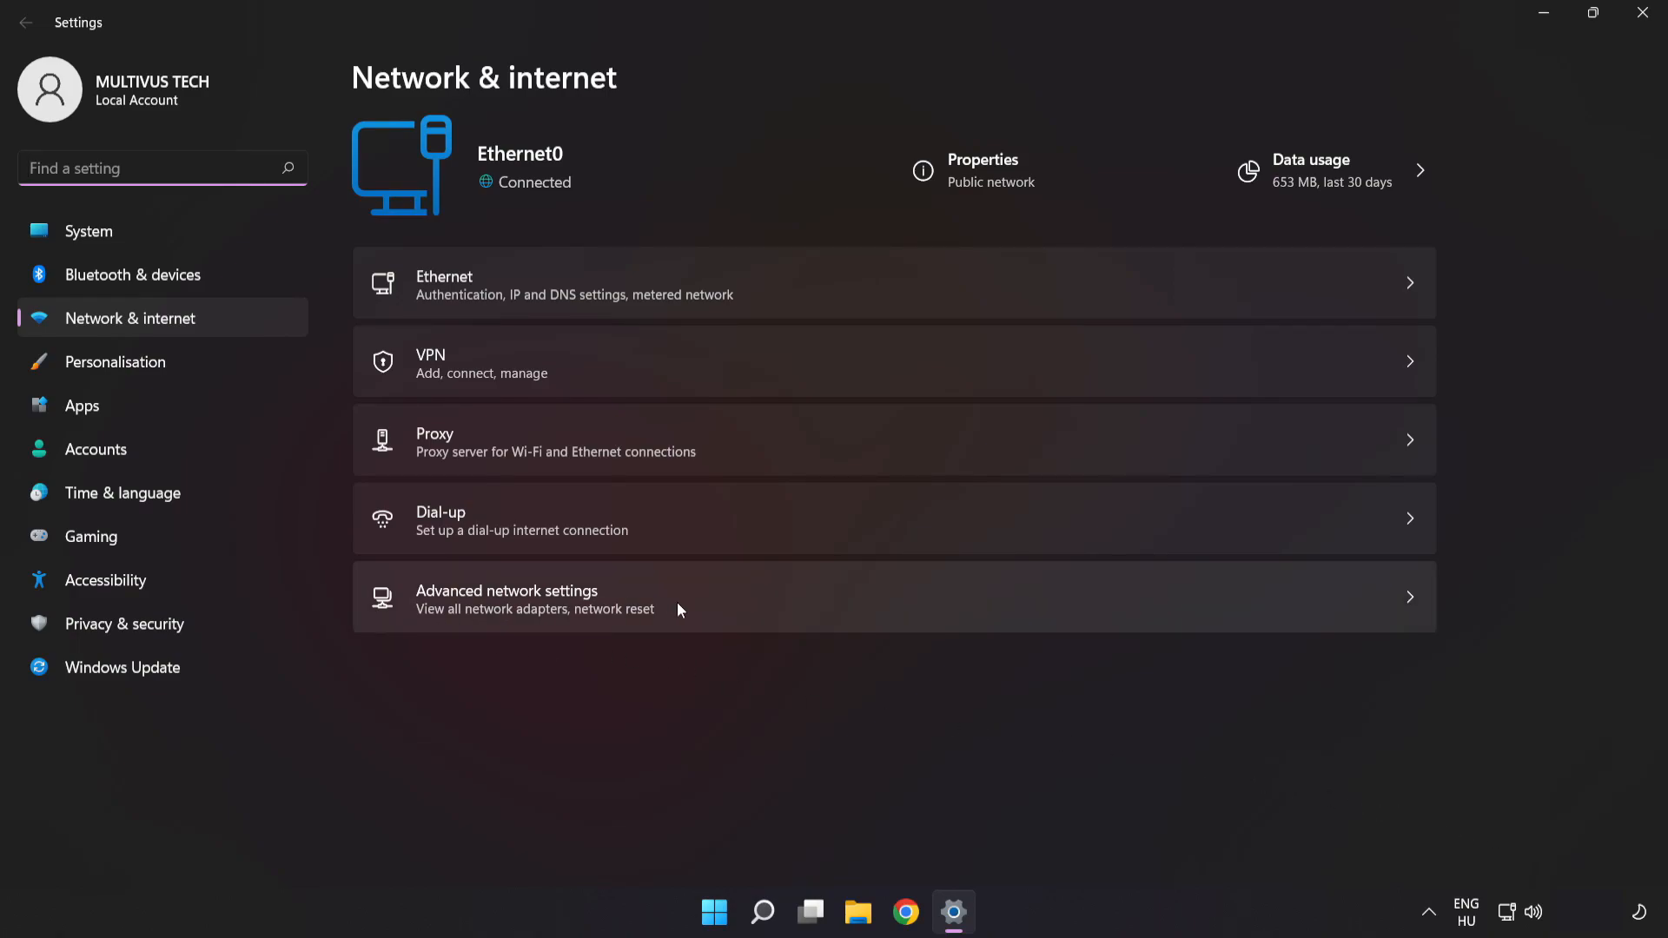
{"action": "mouse_move", "coordinate": [716, 610]}
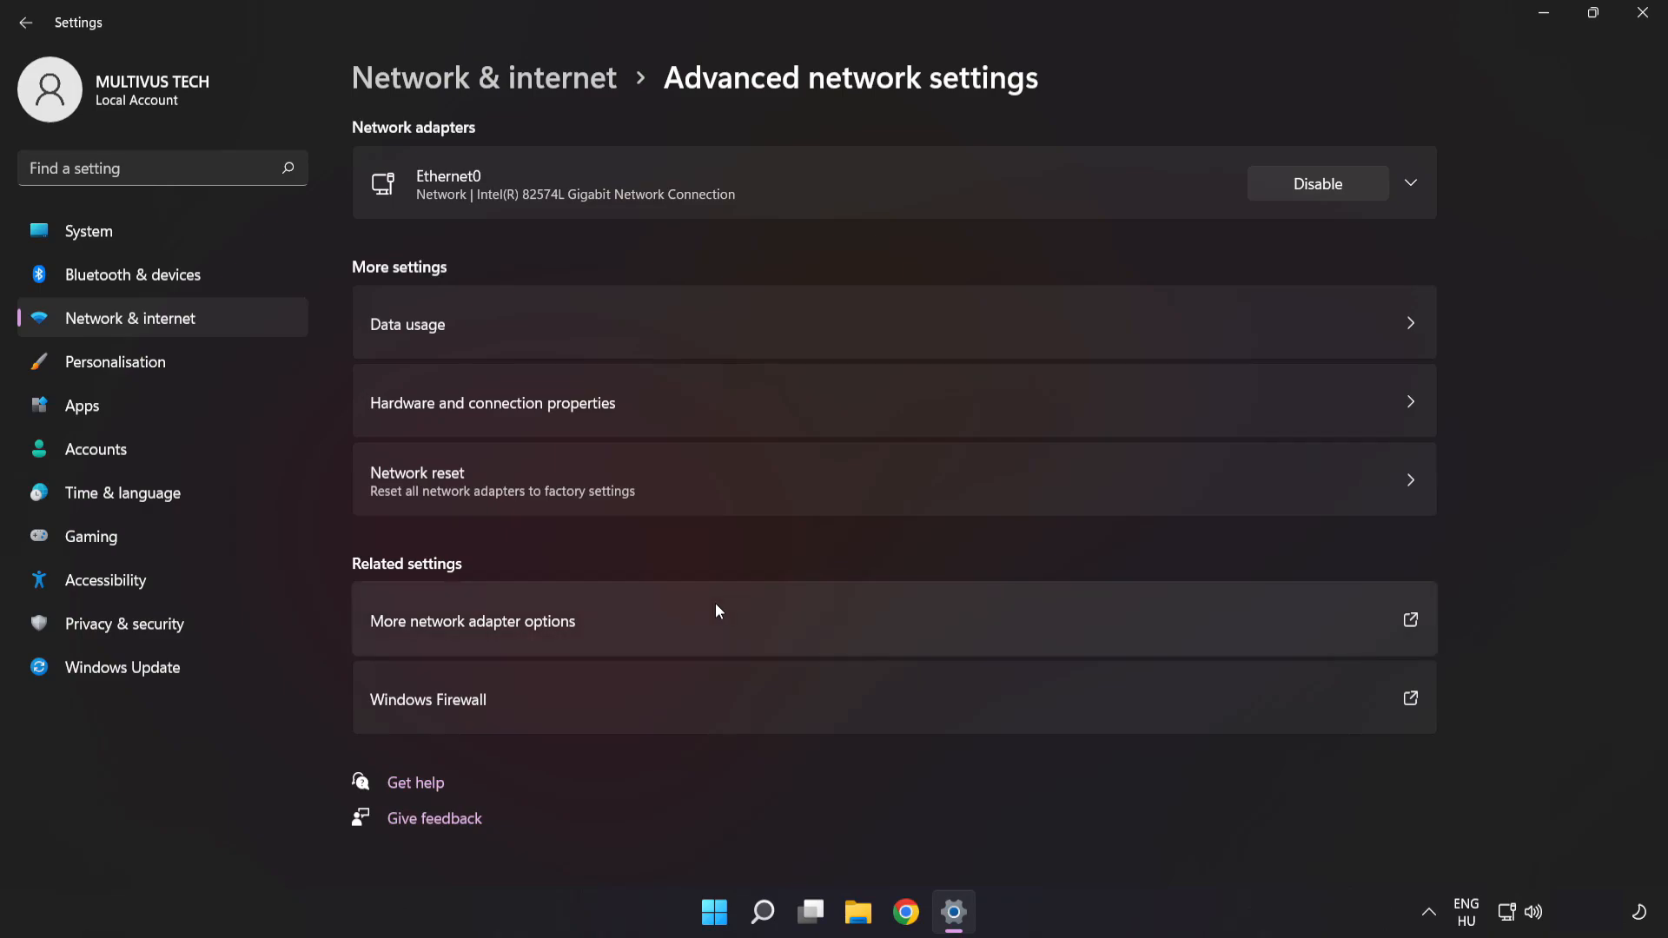
{"action": "mouse_move", "coordinate": [422, 639]}
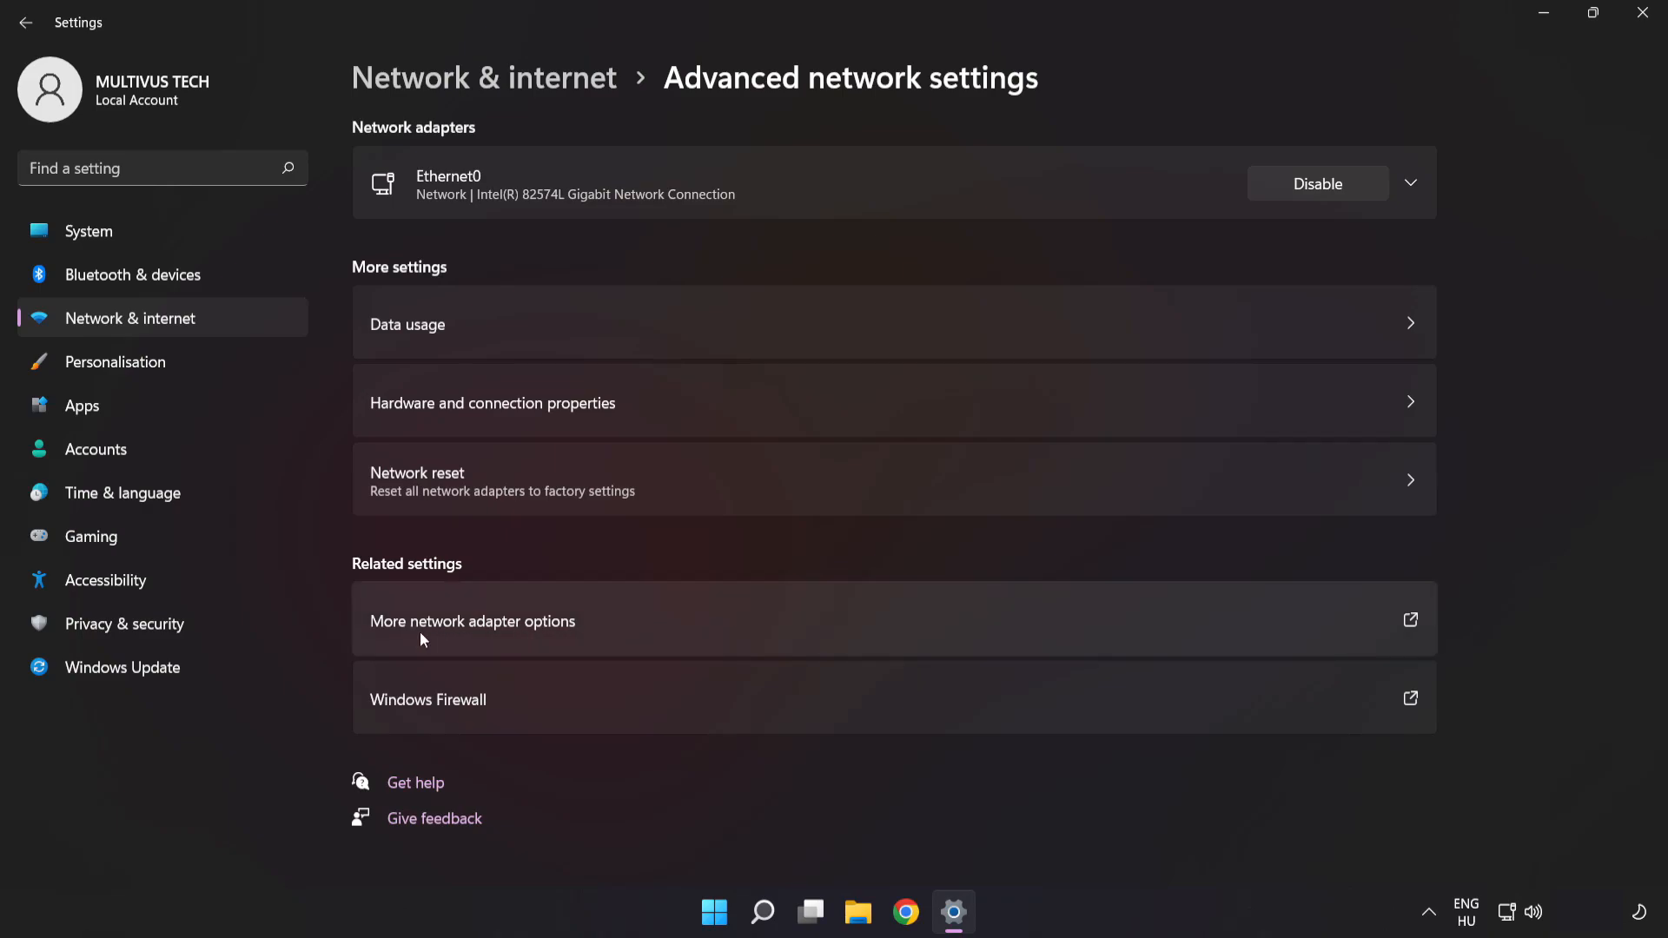
{"action": "mouse_move", "coordinate": [612, 631]}
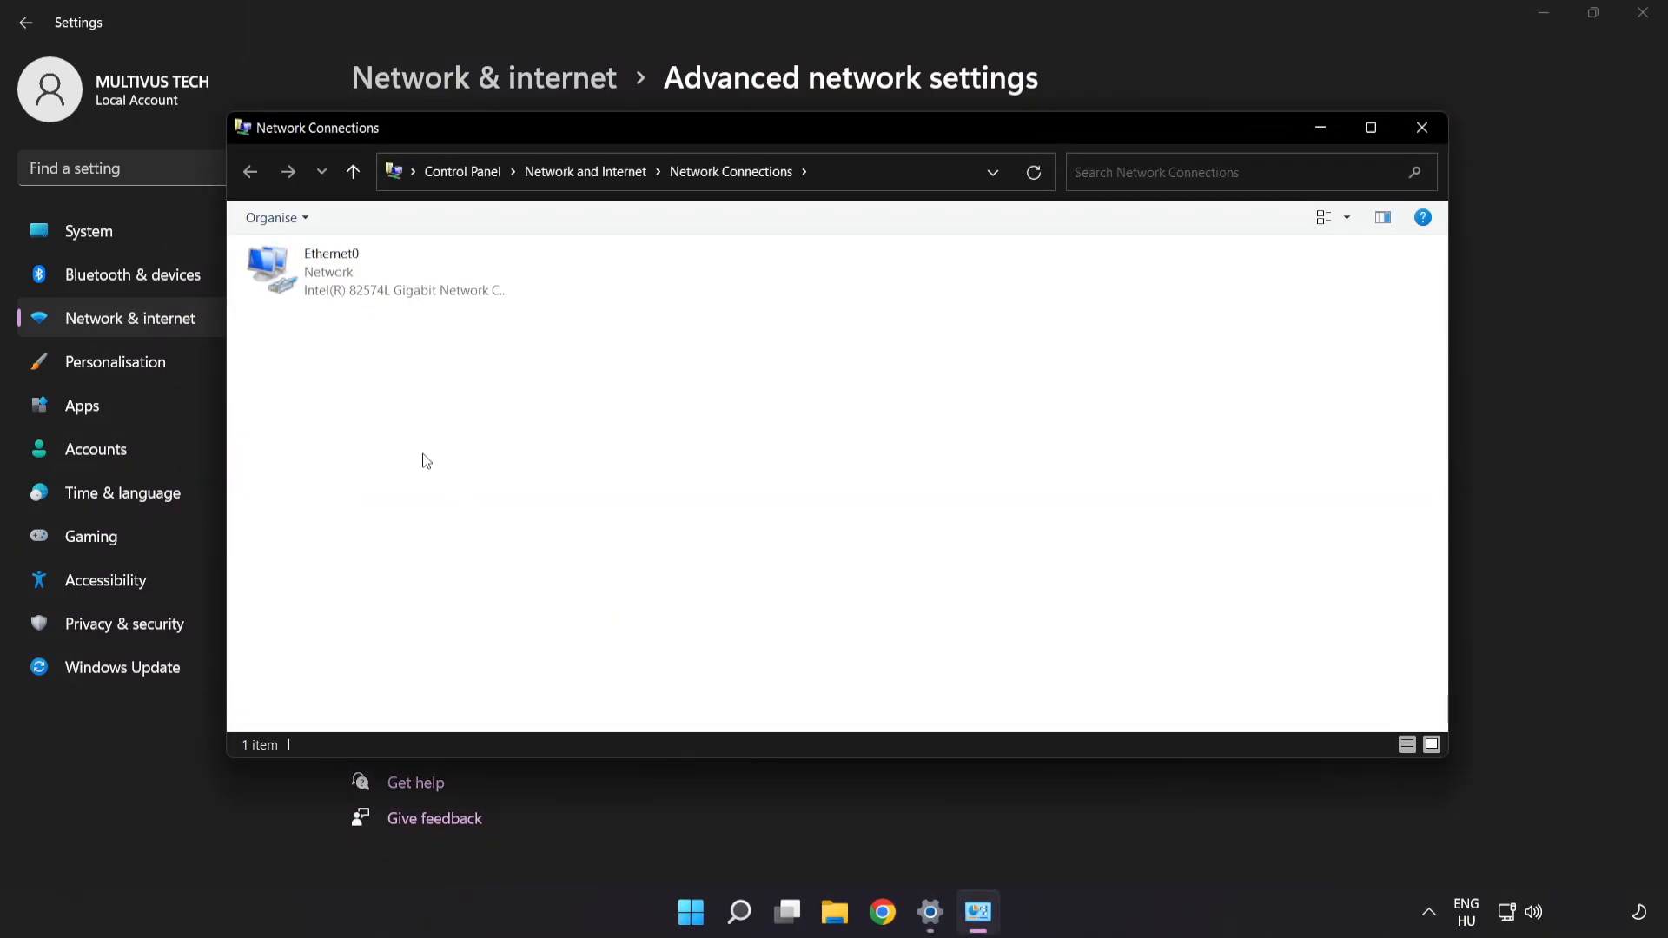
- Open the TCP/IPv4 Properties dialog for the Ethernet0 connection
{"action": "left_click", "coordinate": [378, 271]}
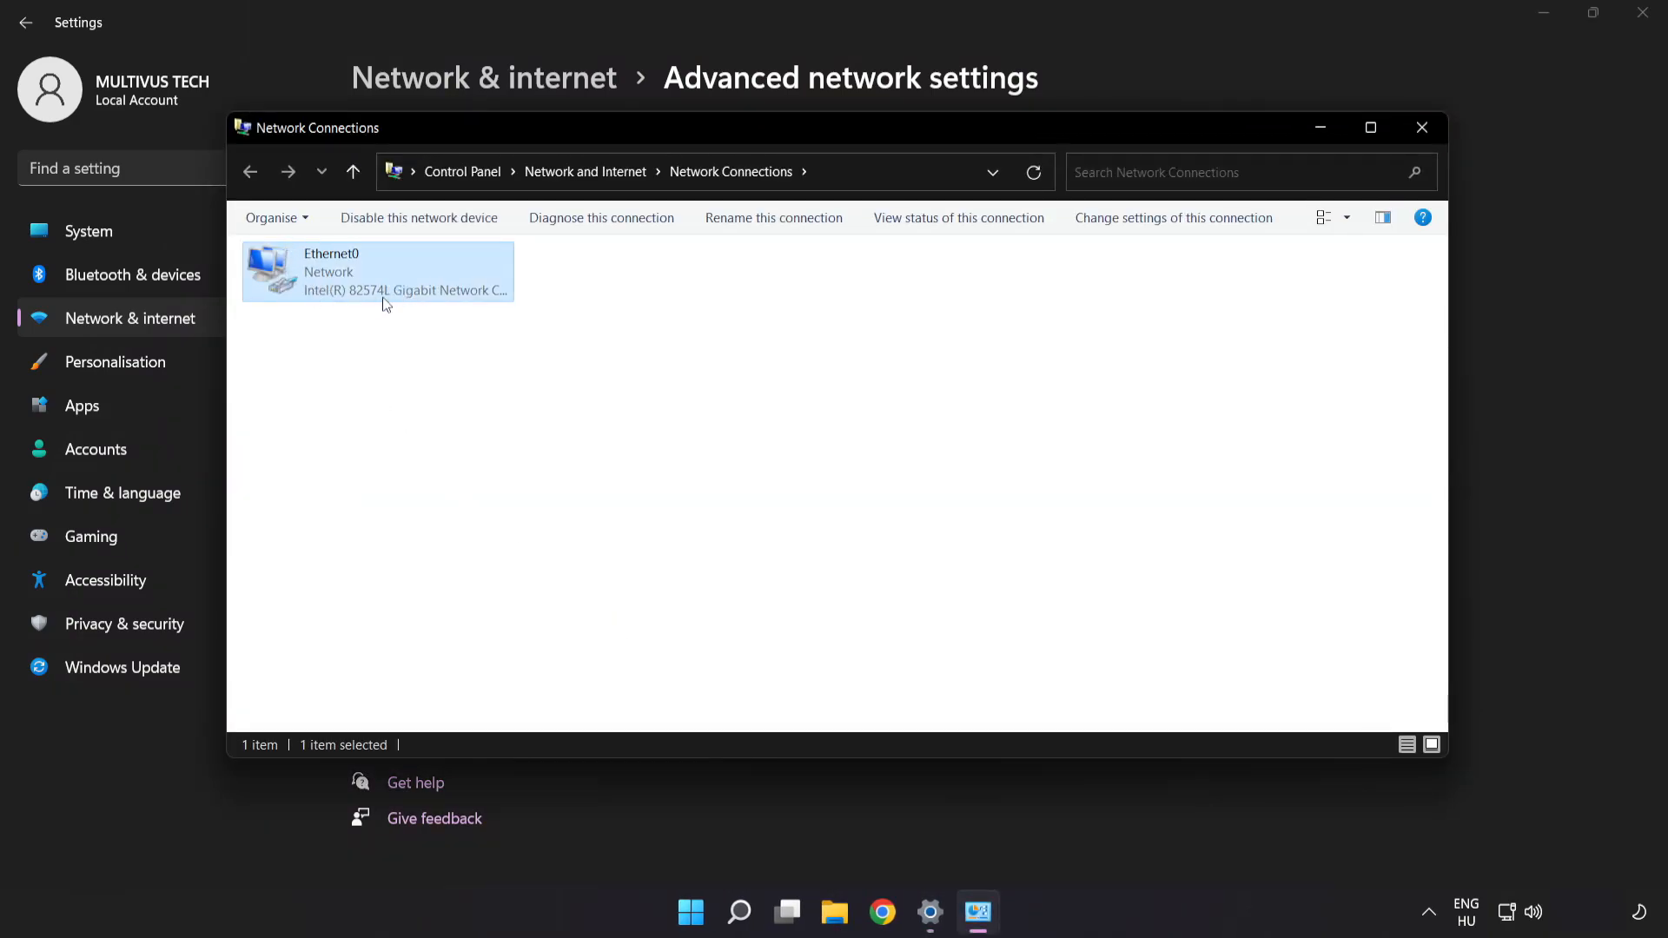
{"action": "right_click", "coordinate": [376, 271]}
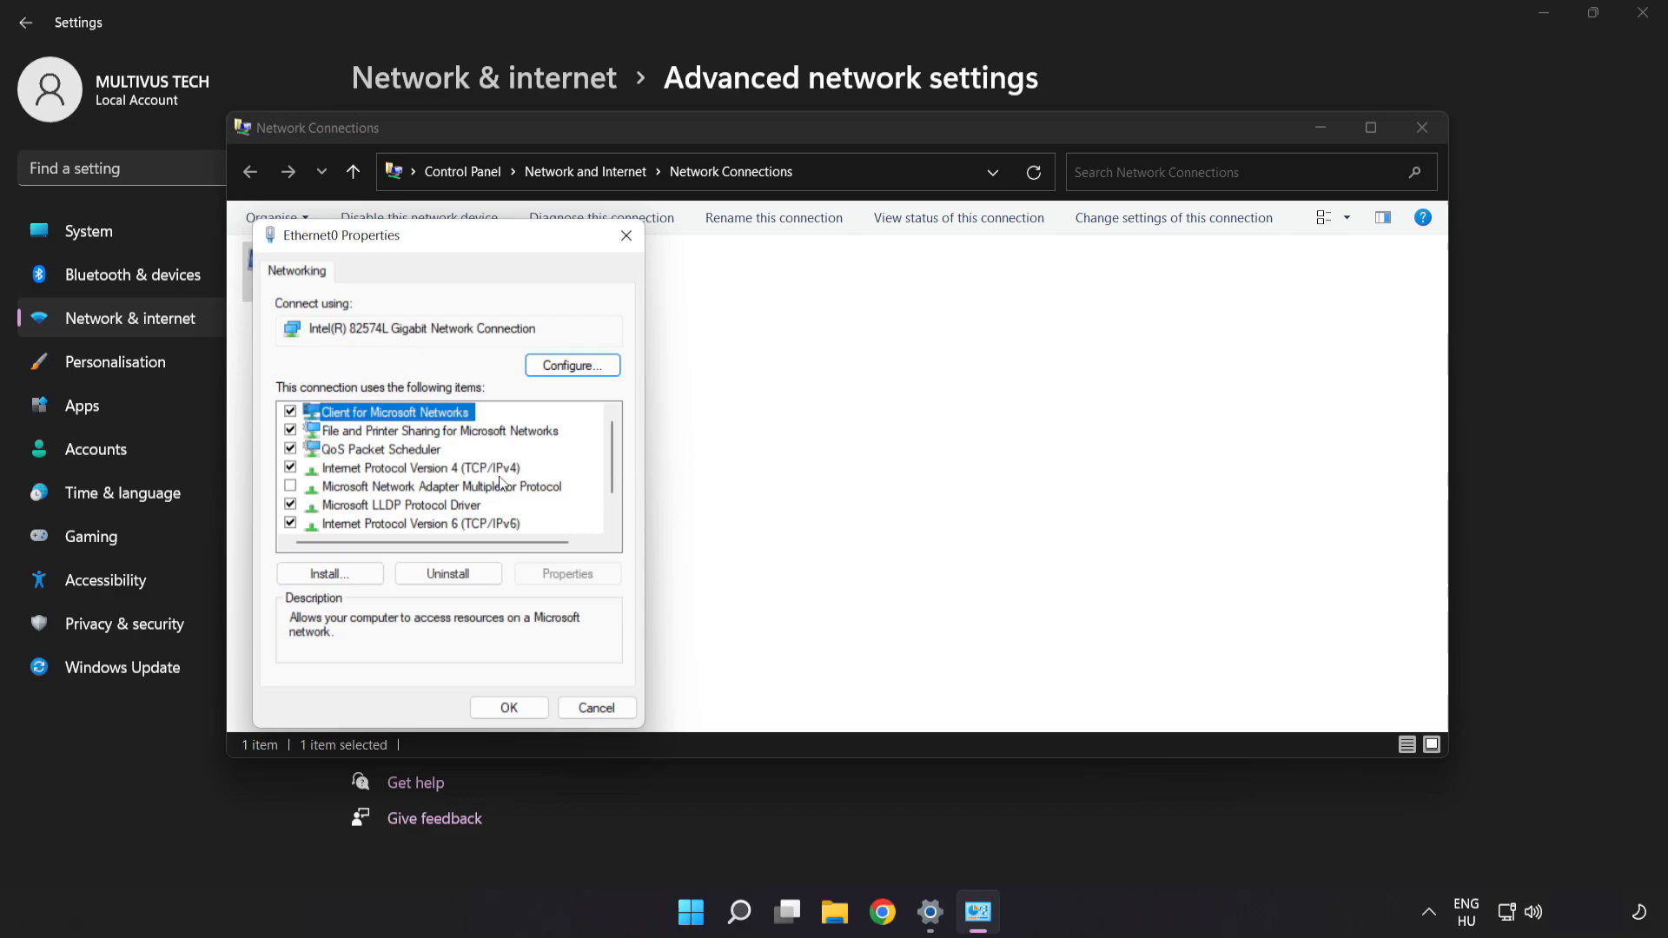
{"action": "left_click_drag", "start_coordinate": [340, 236], "coordinate": [693, 205]}
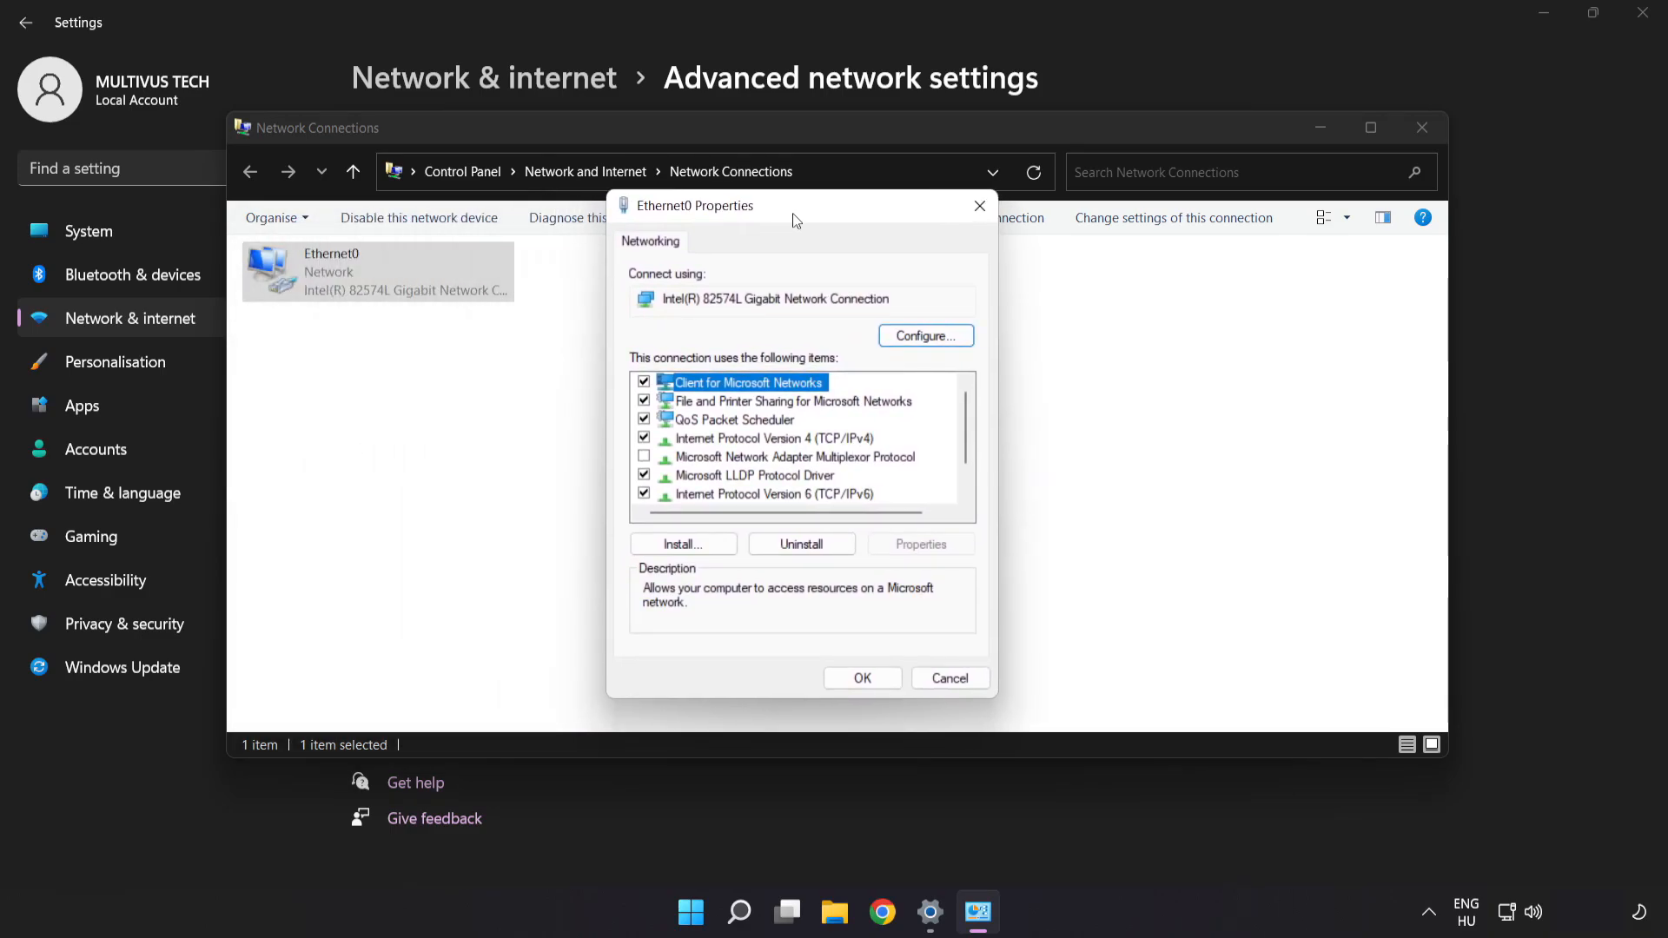
{"action": "left_click", "coordinate": [774, 437]}
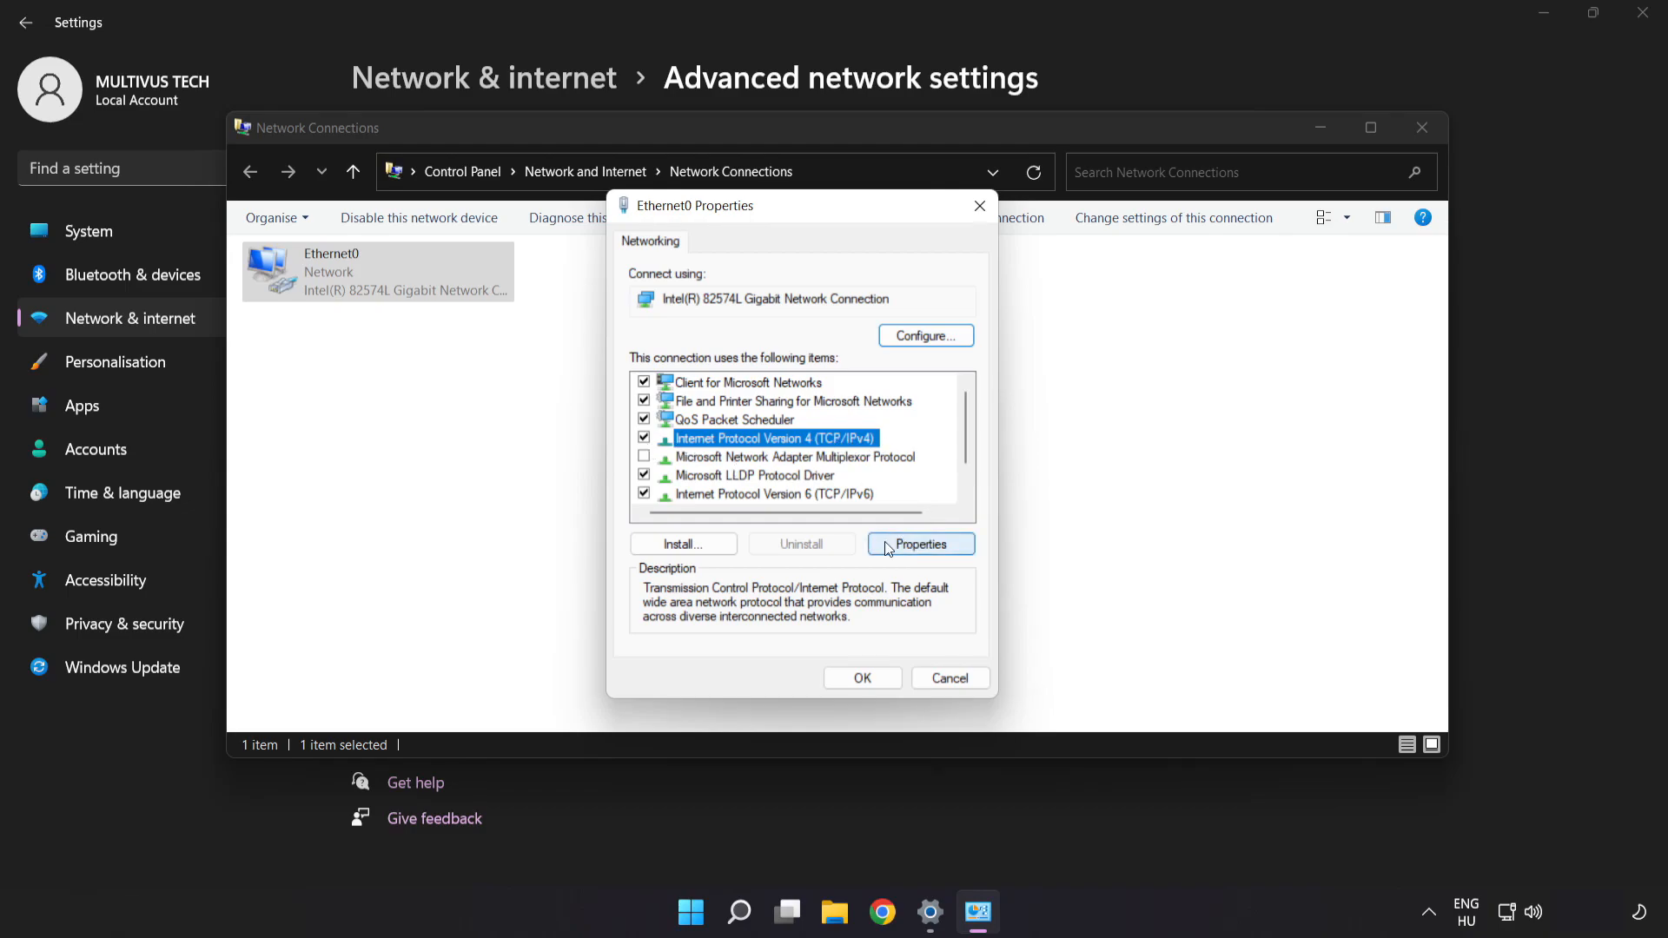
{"action": "left_click", "coordinate": [920, 544]}
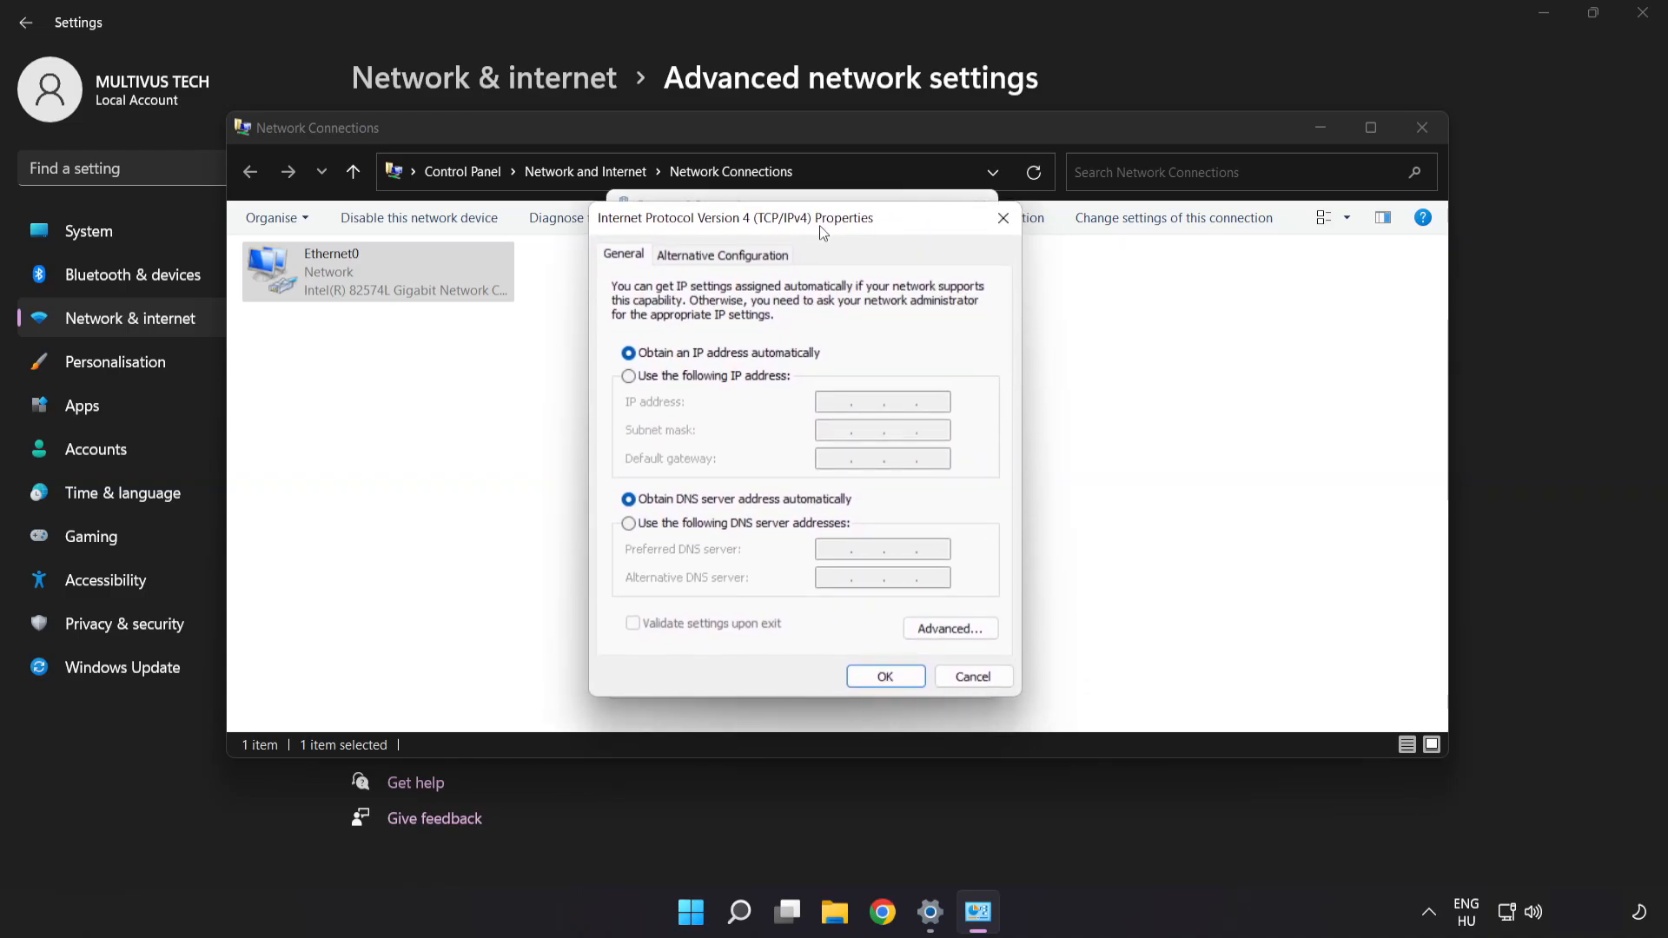
{"action": "mouse_move", "coordinate": [692, 531]}
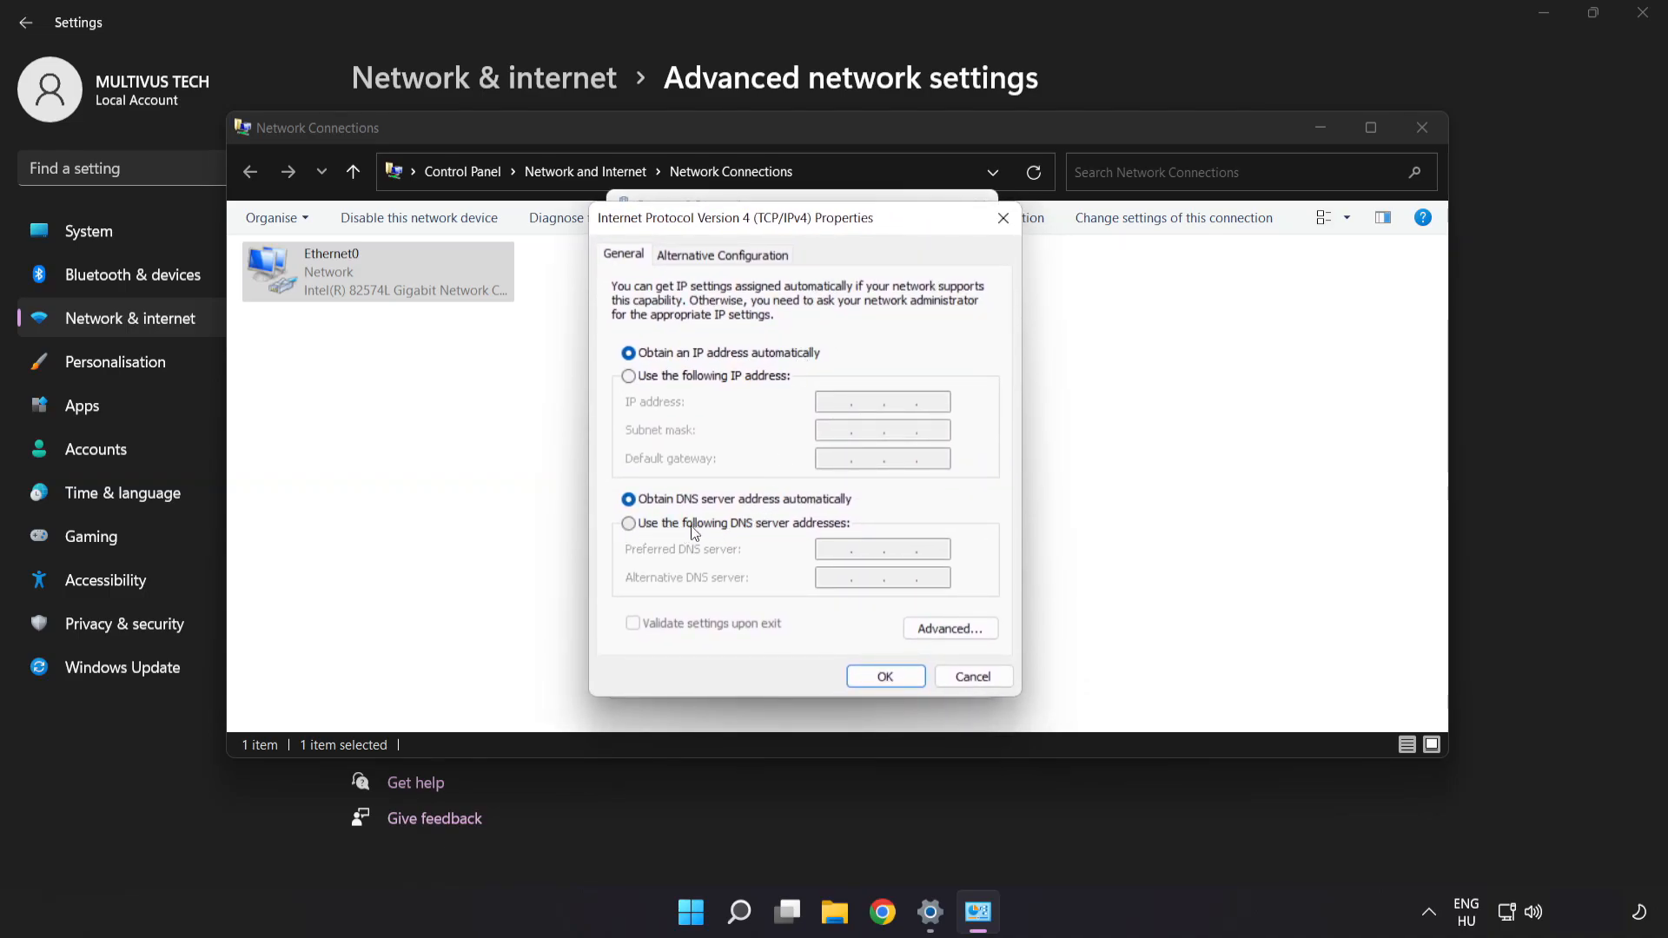
- Set preferred DNS 8.8.8.8 and alternate DNS 8.8.4.4 for IPv4 and confirm
{"action": "left_click", "coordinate": [629, 522]}
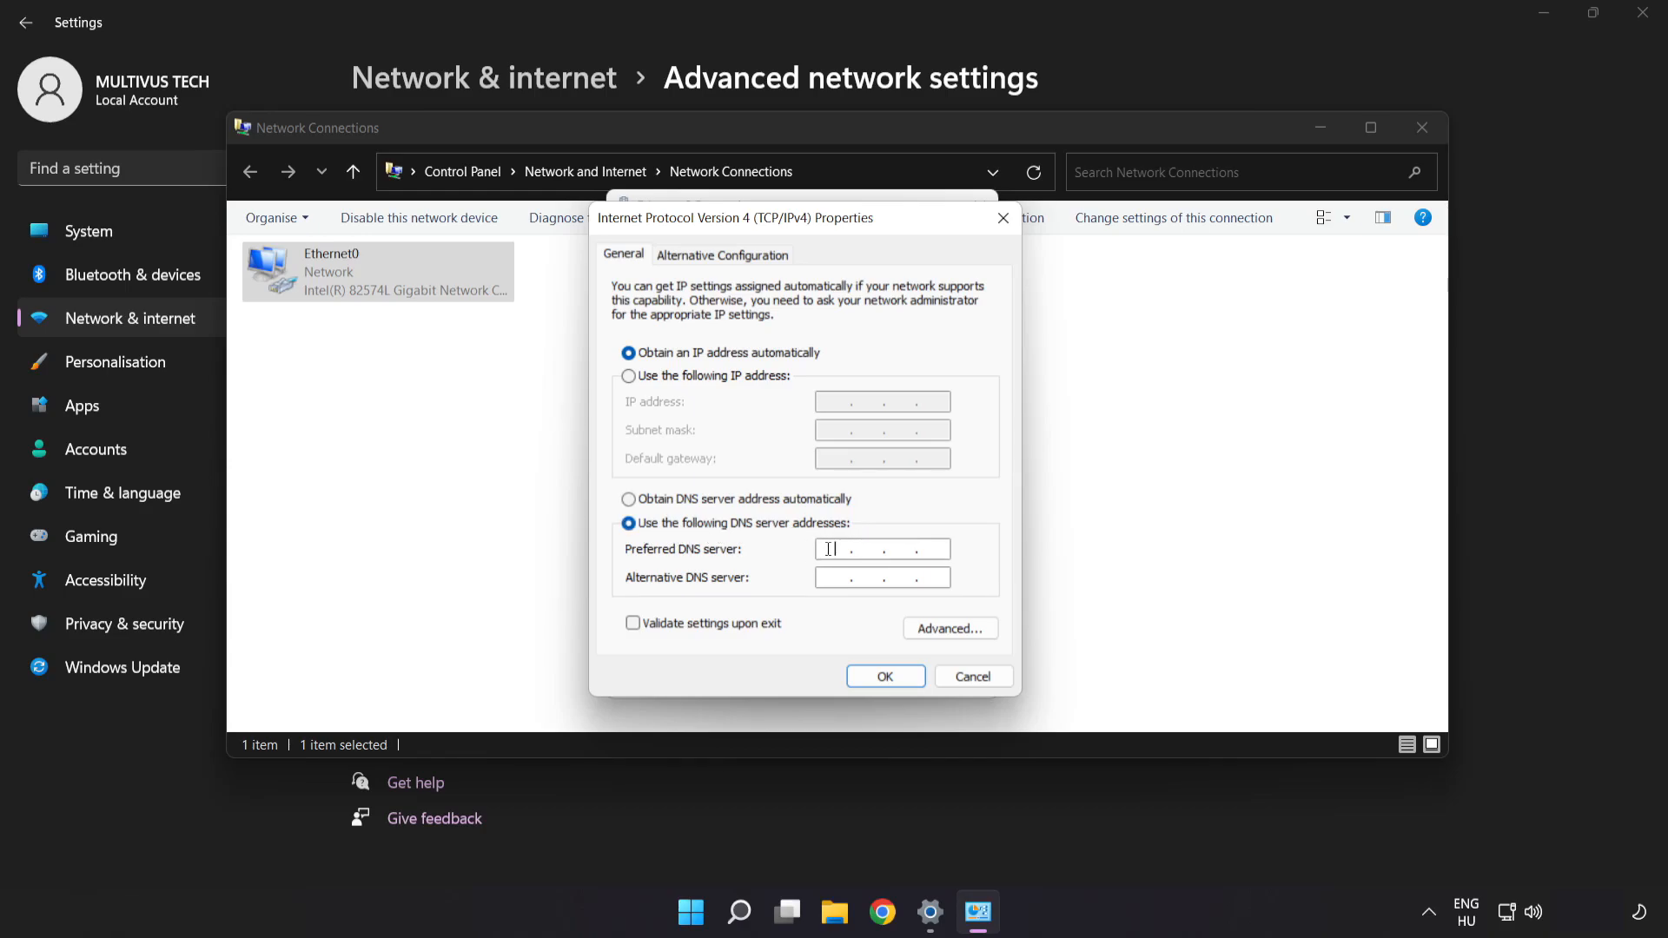
{"action": "type", "text": "8.8.8.8"}
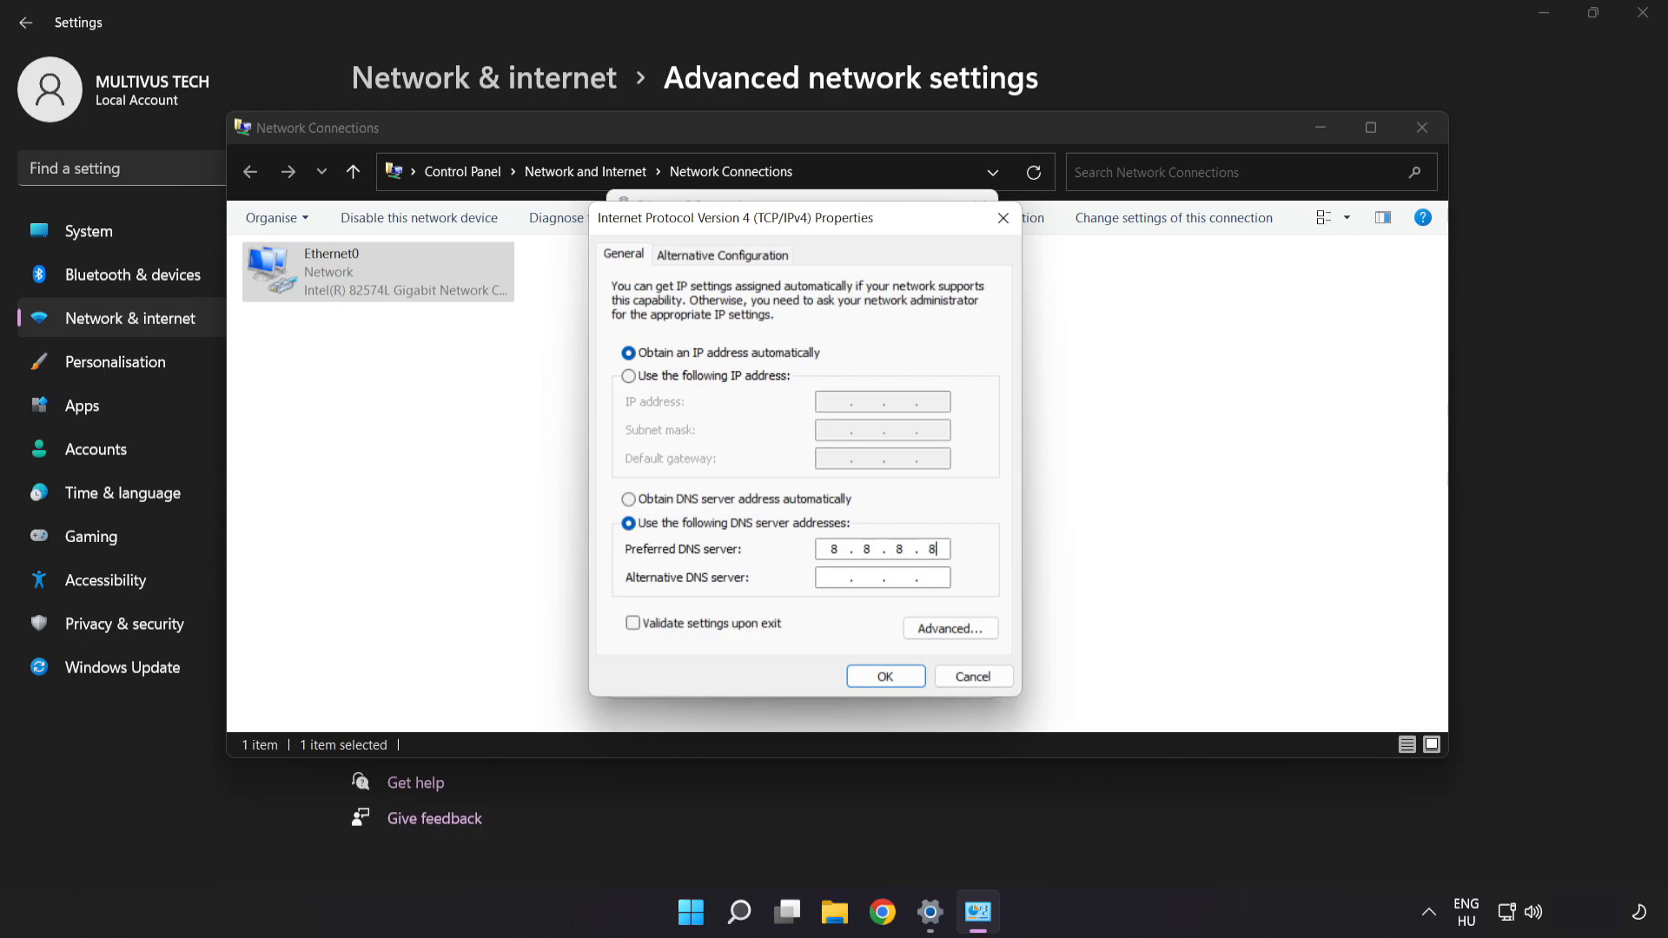
{"action": "left_click", "coordinate": [881, 578]}
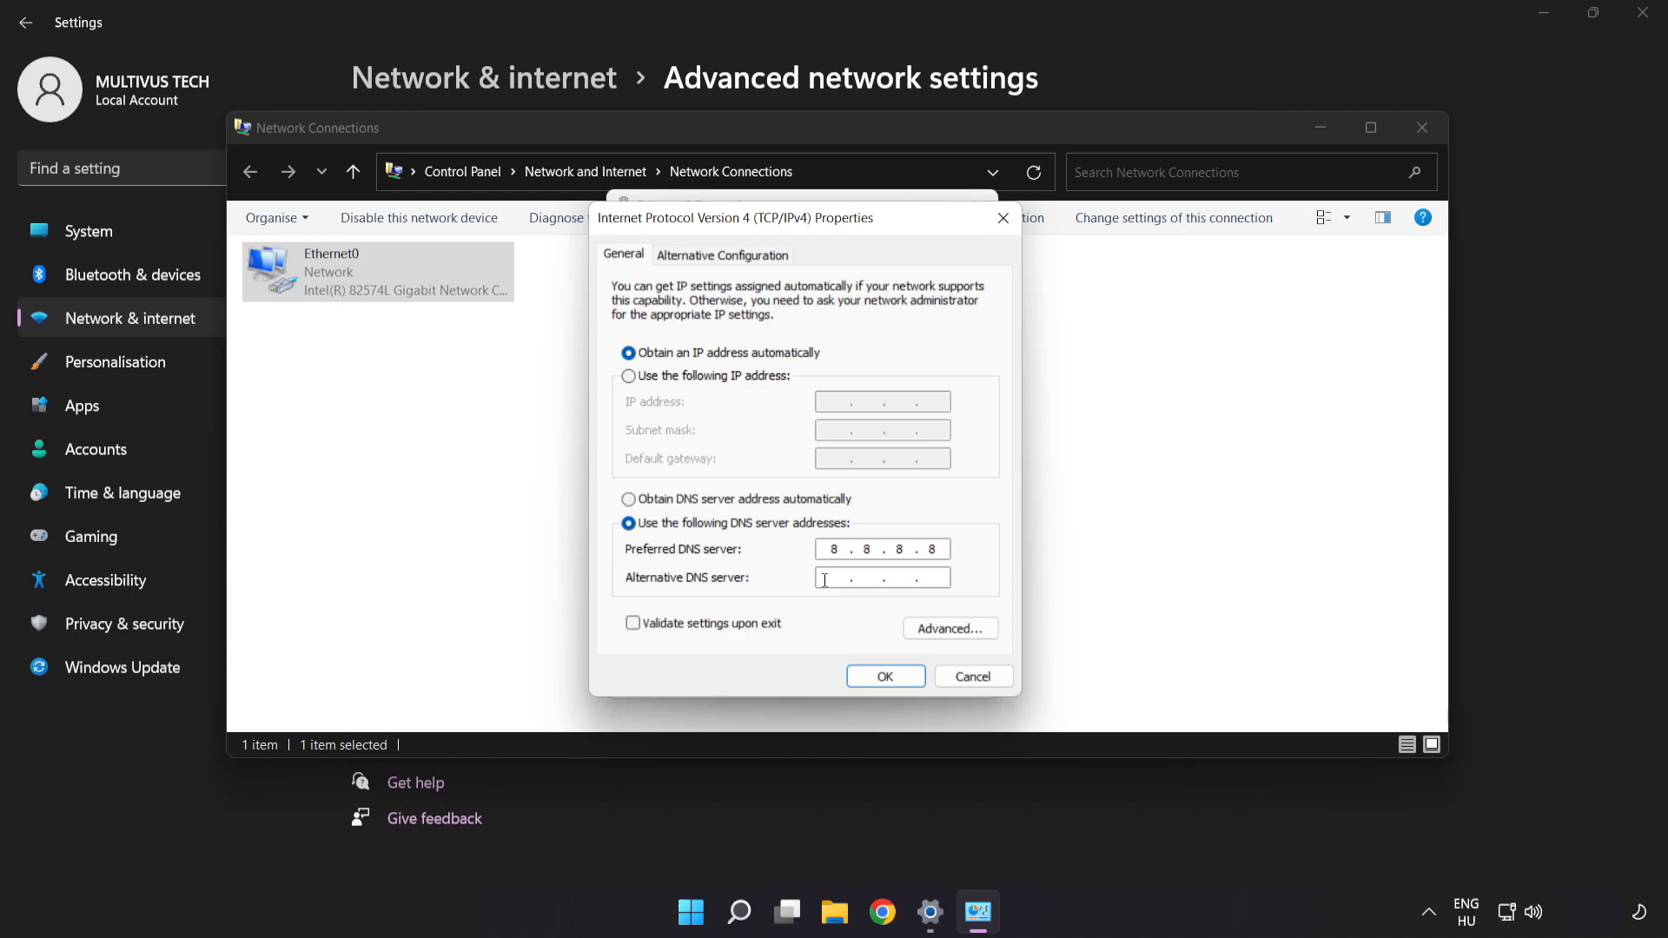
{"action": "type", "text": "8.8"}
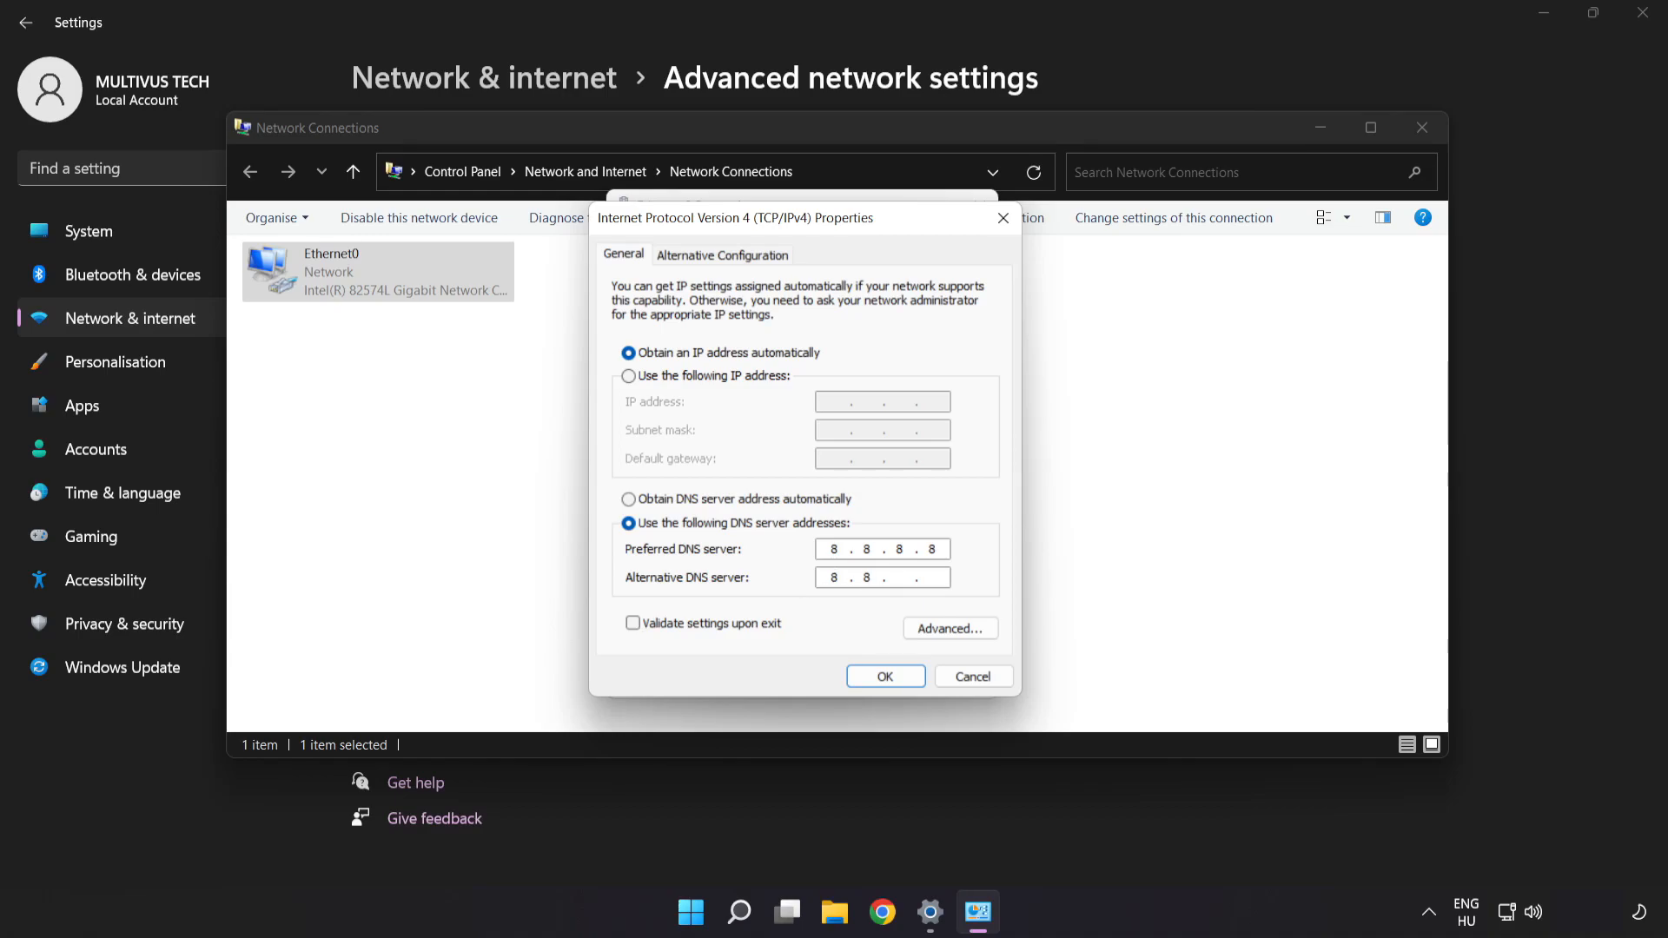
{"action": "type", "text": "4.4"}
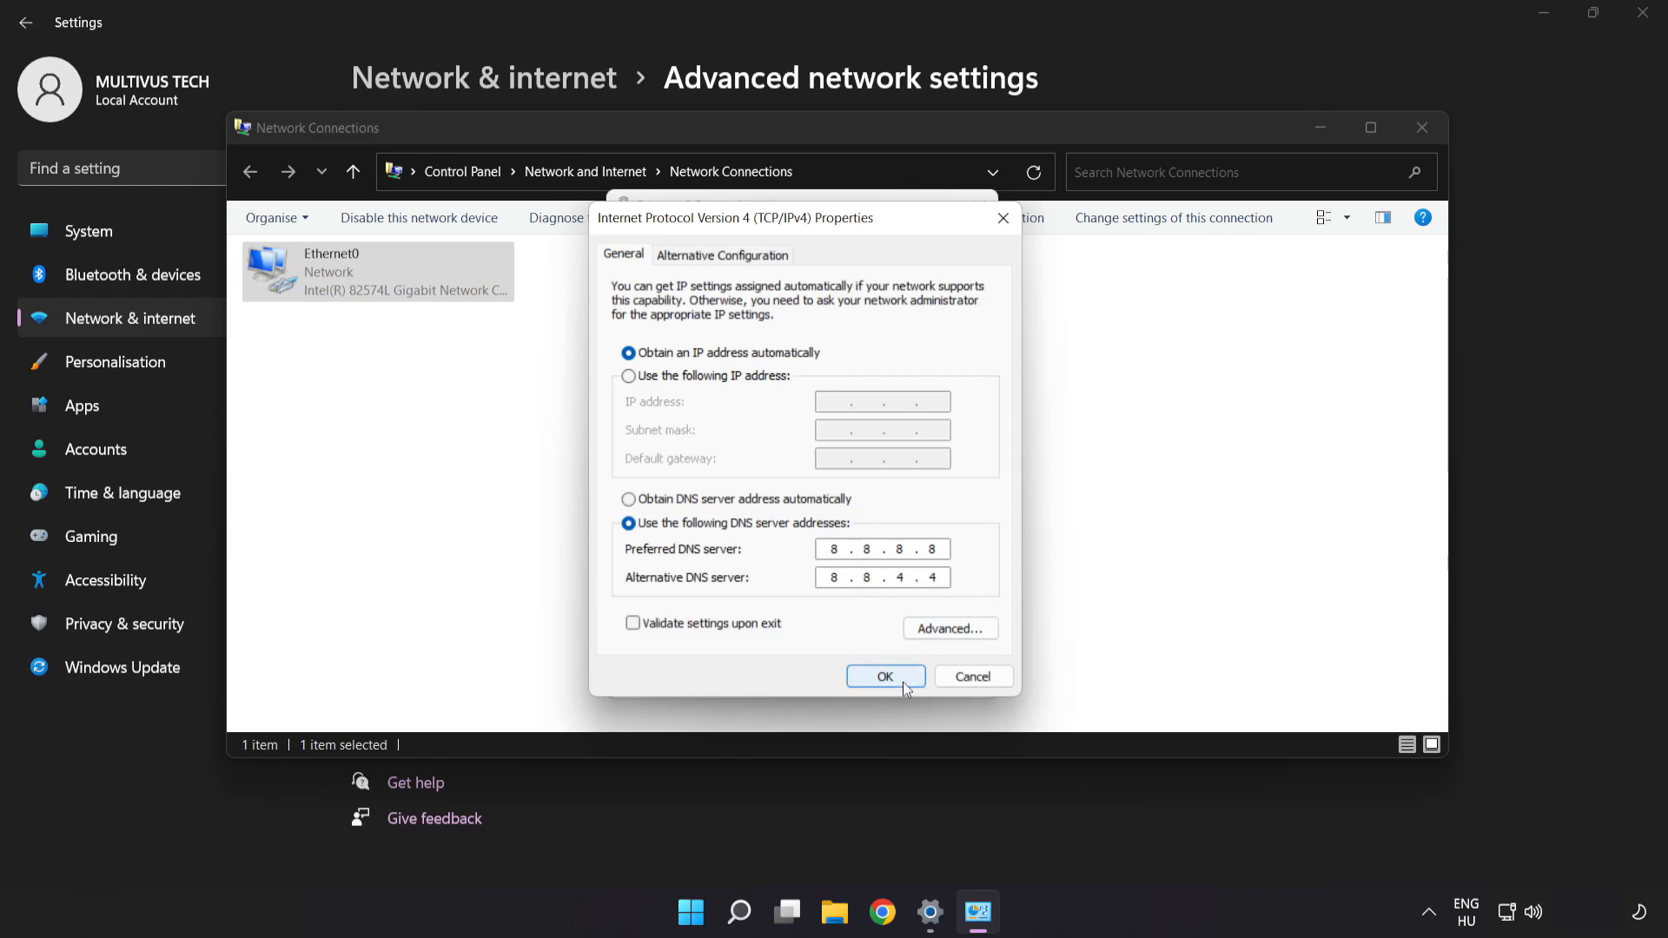
{"action": "left_click", "coordinate": [886, 676]}
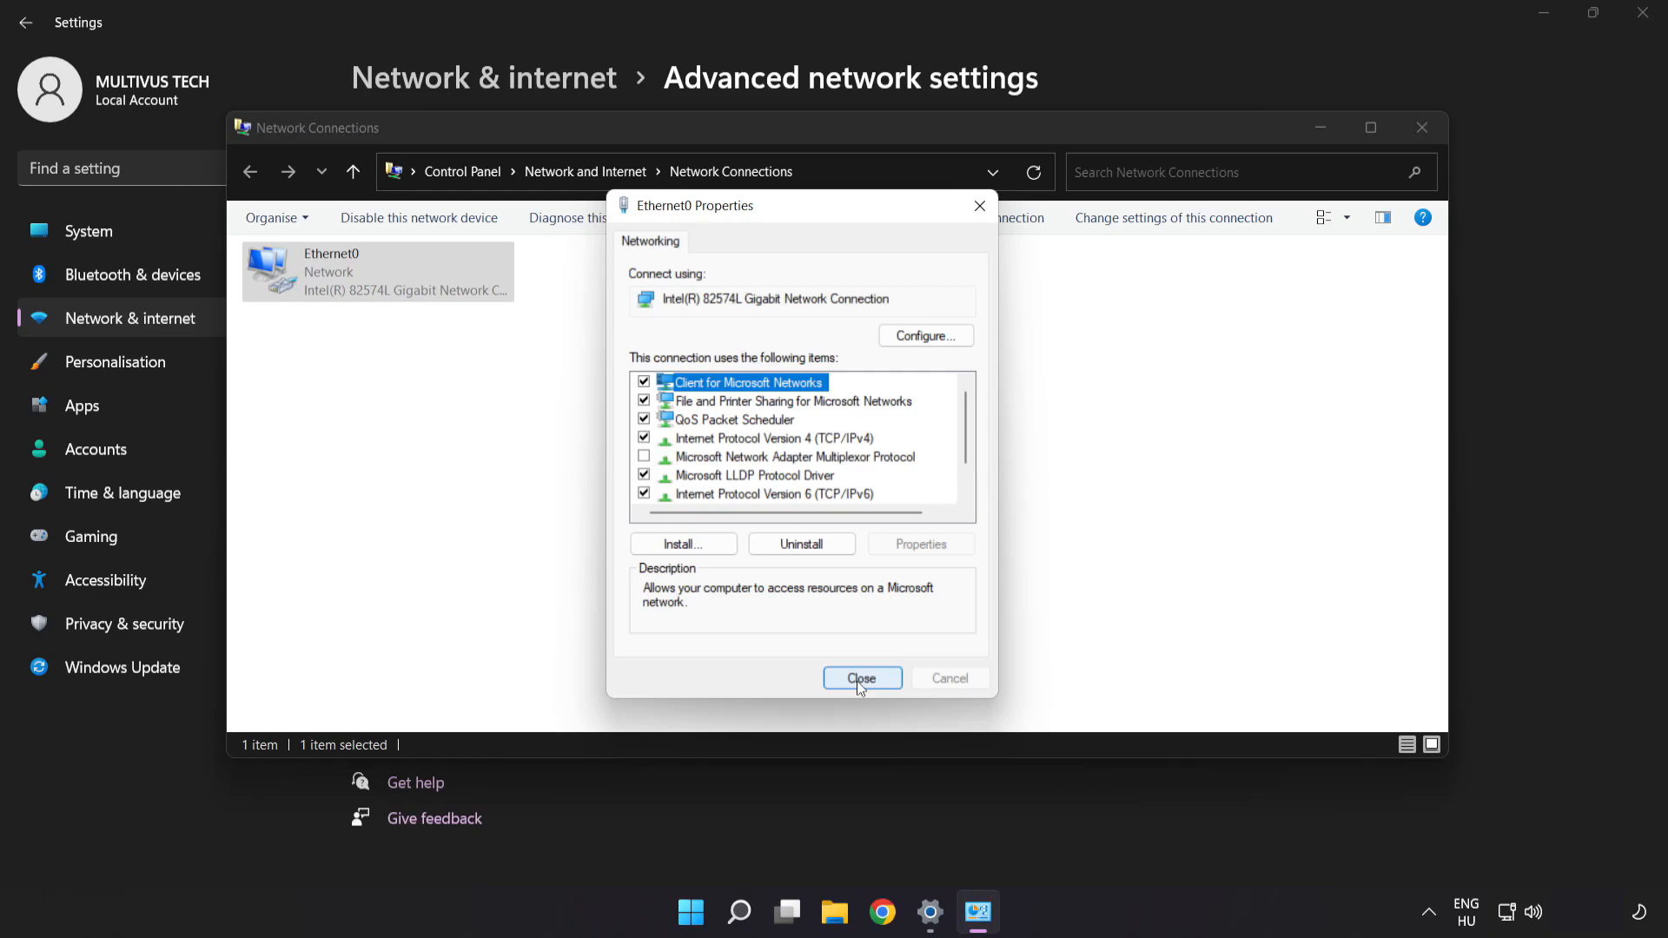
- Close Ethernet0 properties, Network Connections and Settings, returning to the desktop
{"action": "left_click", "coordinate": [862, 678]}
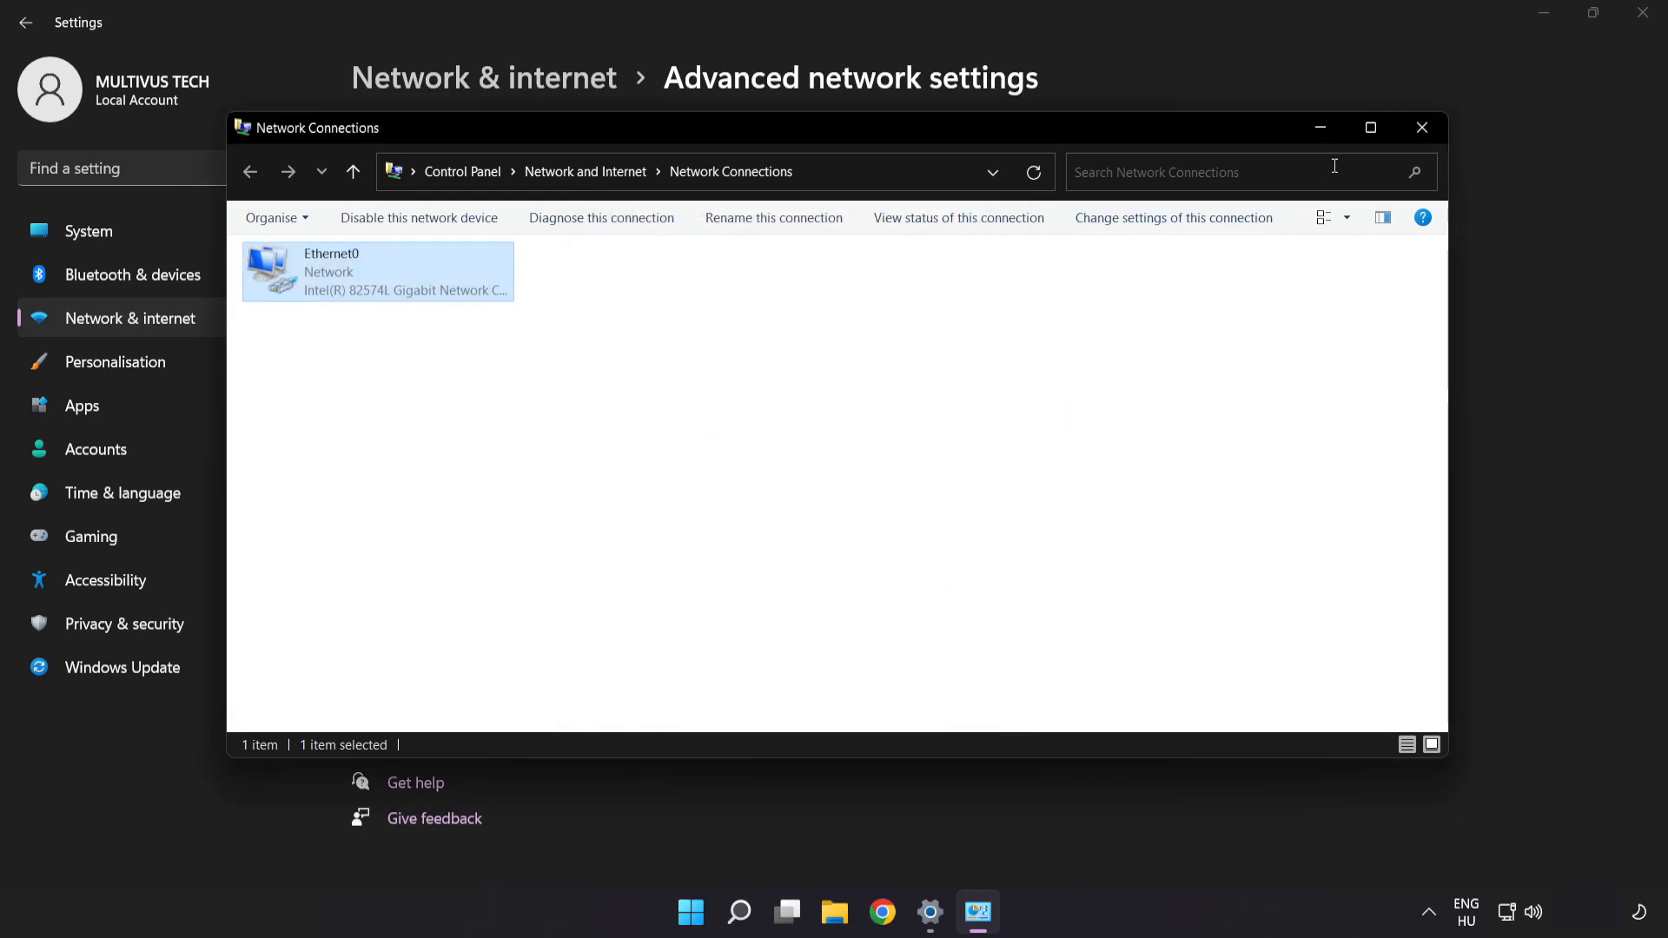
{"action": "left_click", "coordinate": [1421, 128]}
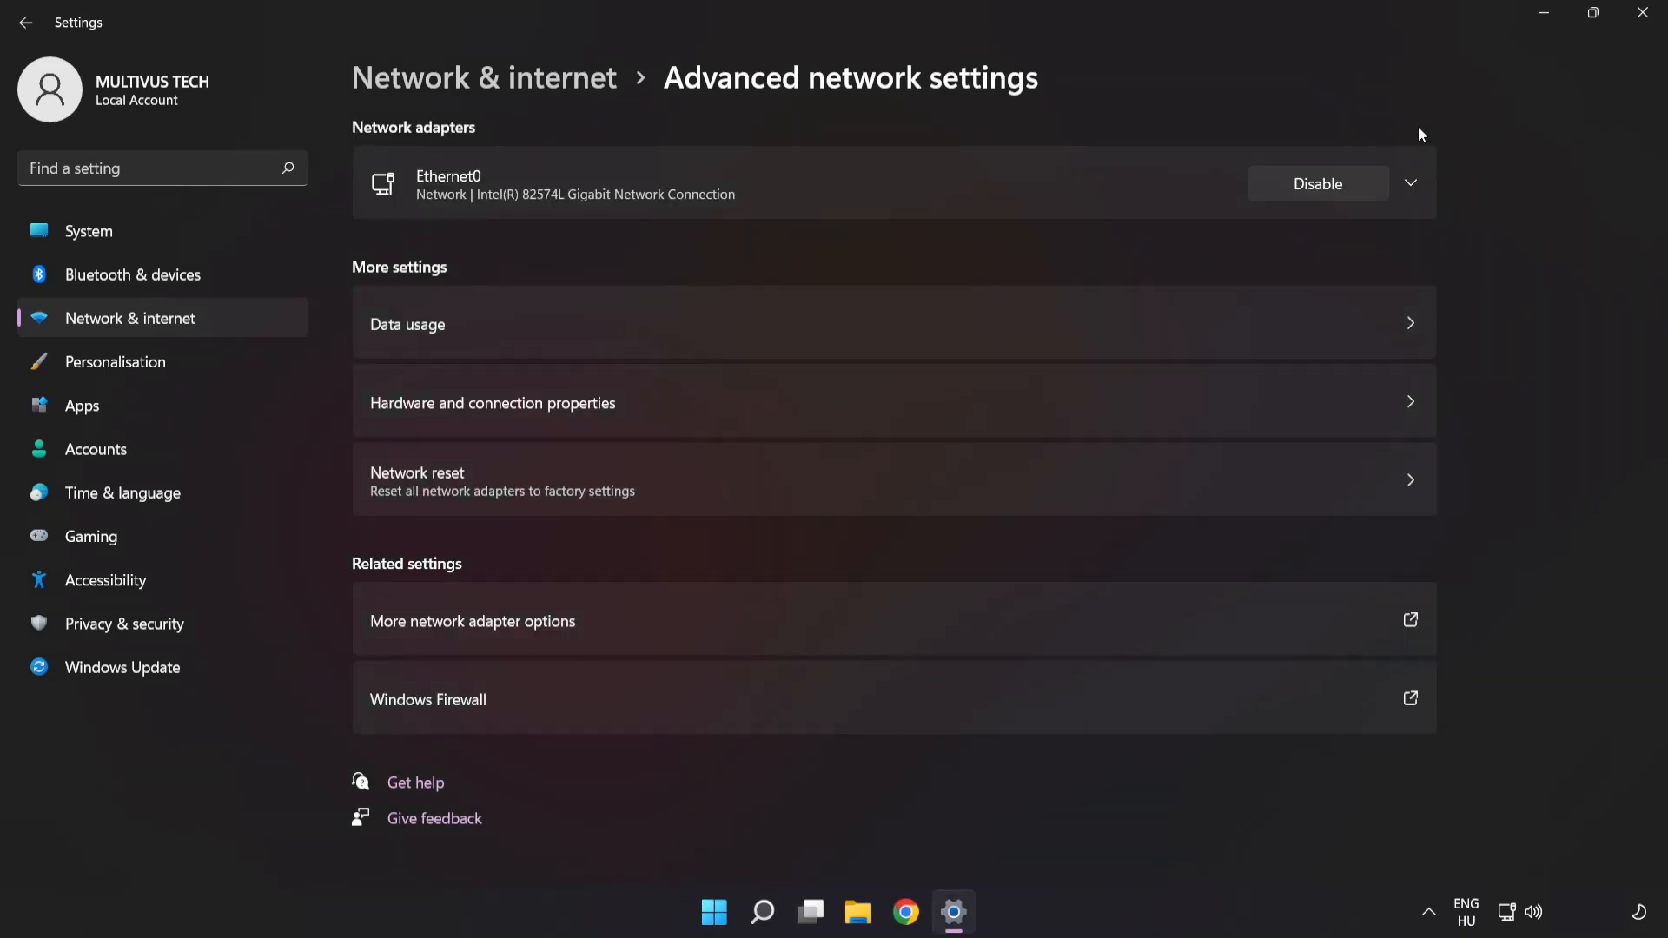
{"action": "left_click", "coordinate": [1642, 14]}
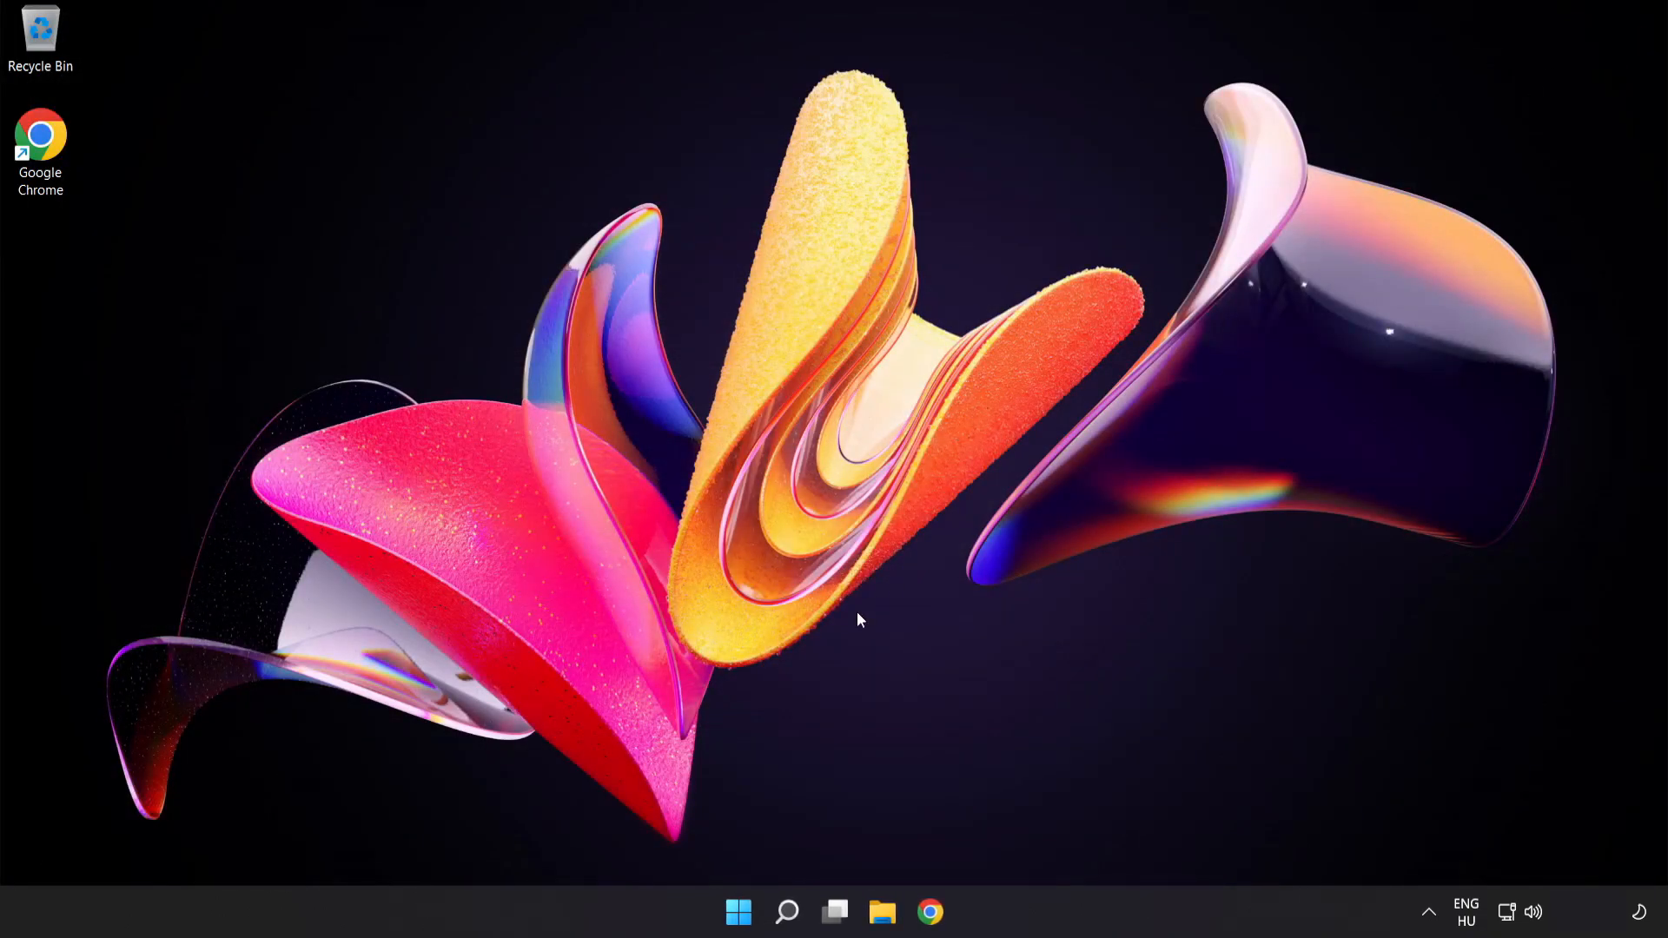
- Show the power options from the Start menu
{"action": "left_click", "coordinate": [738, 911]}
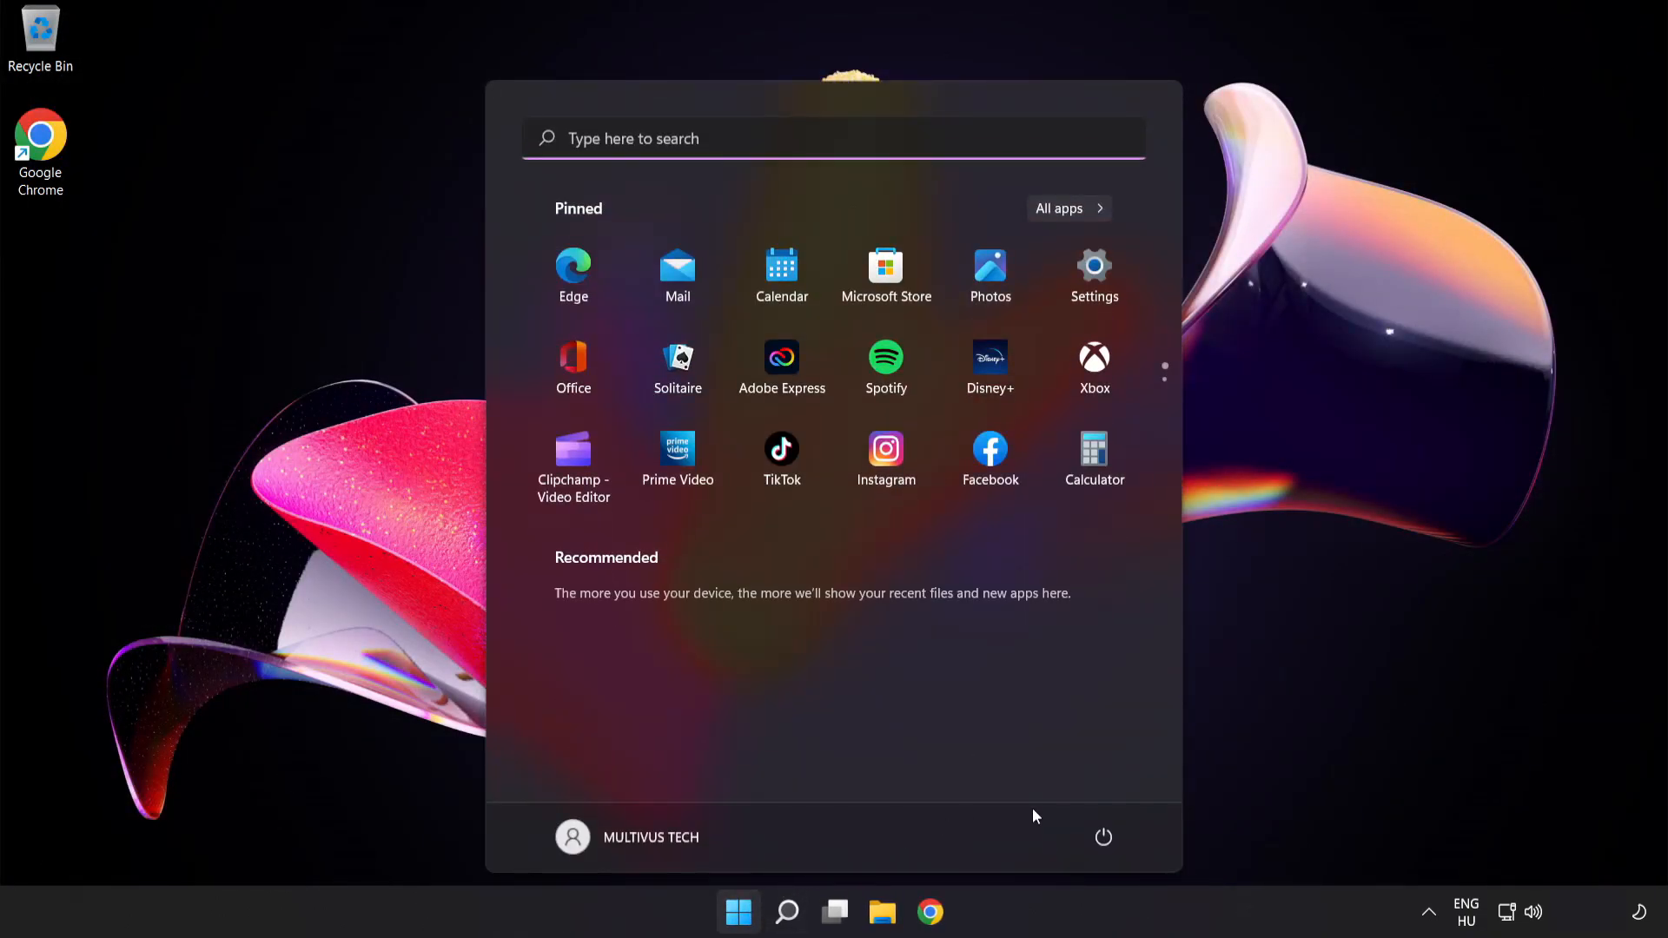
{"action": "left_click", "coordinate": [1104, 838]}
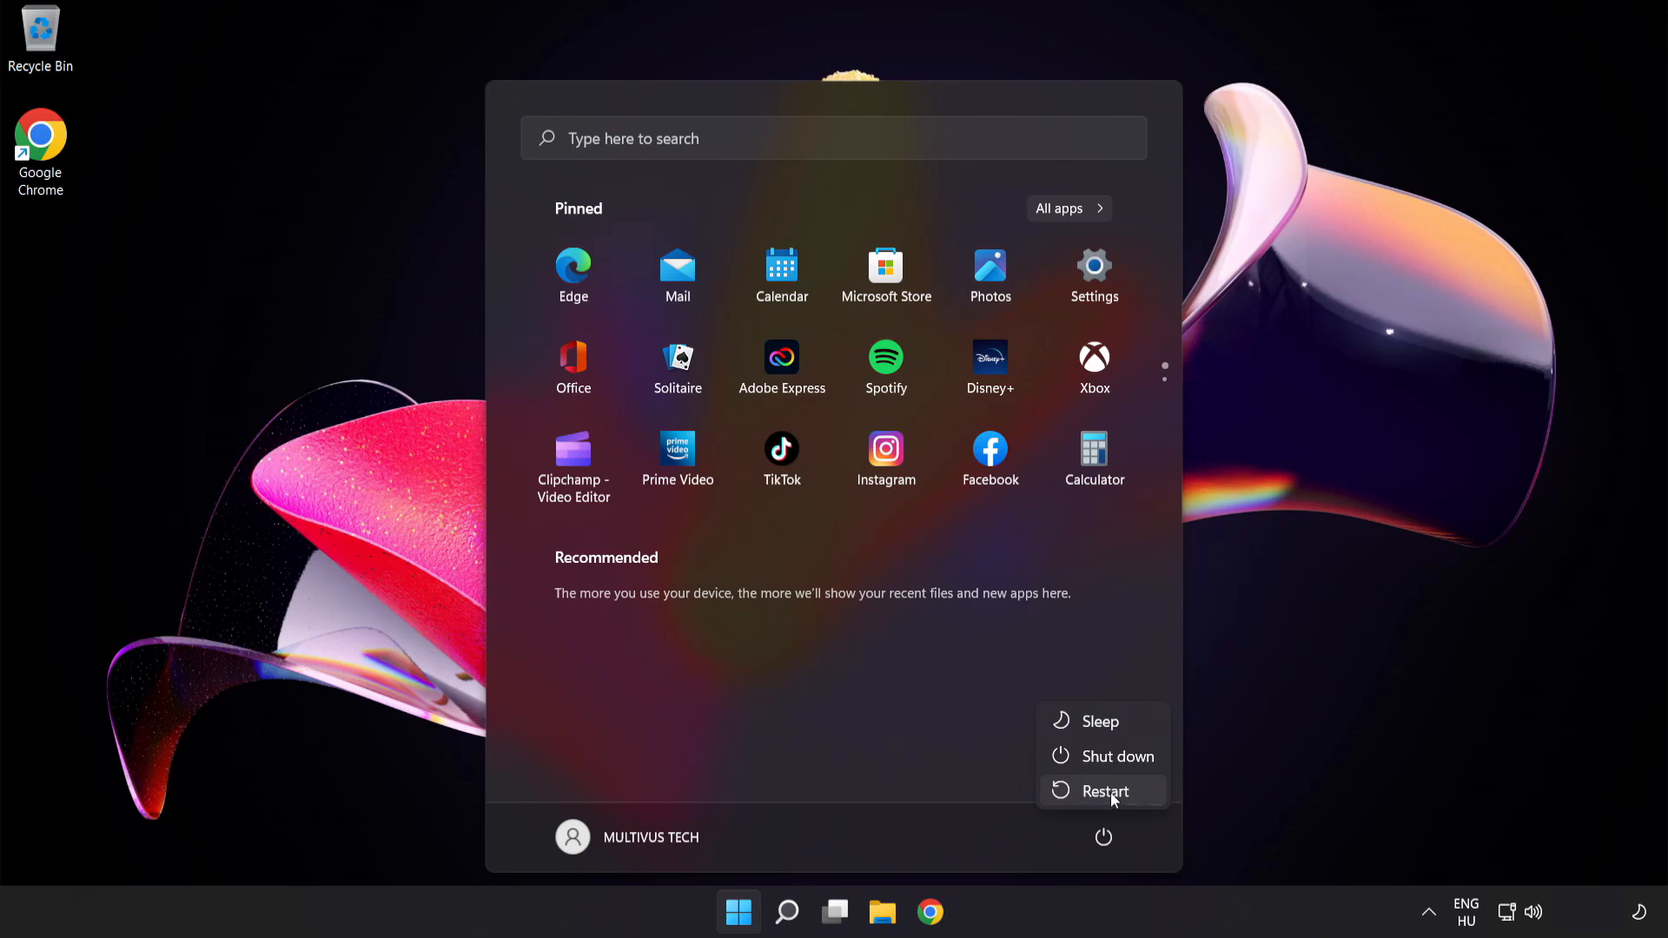